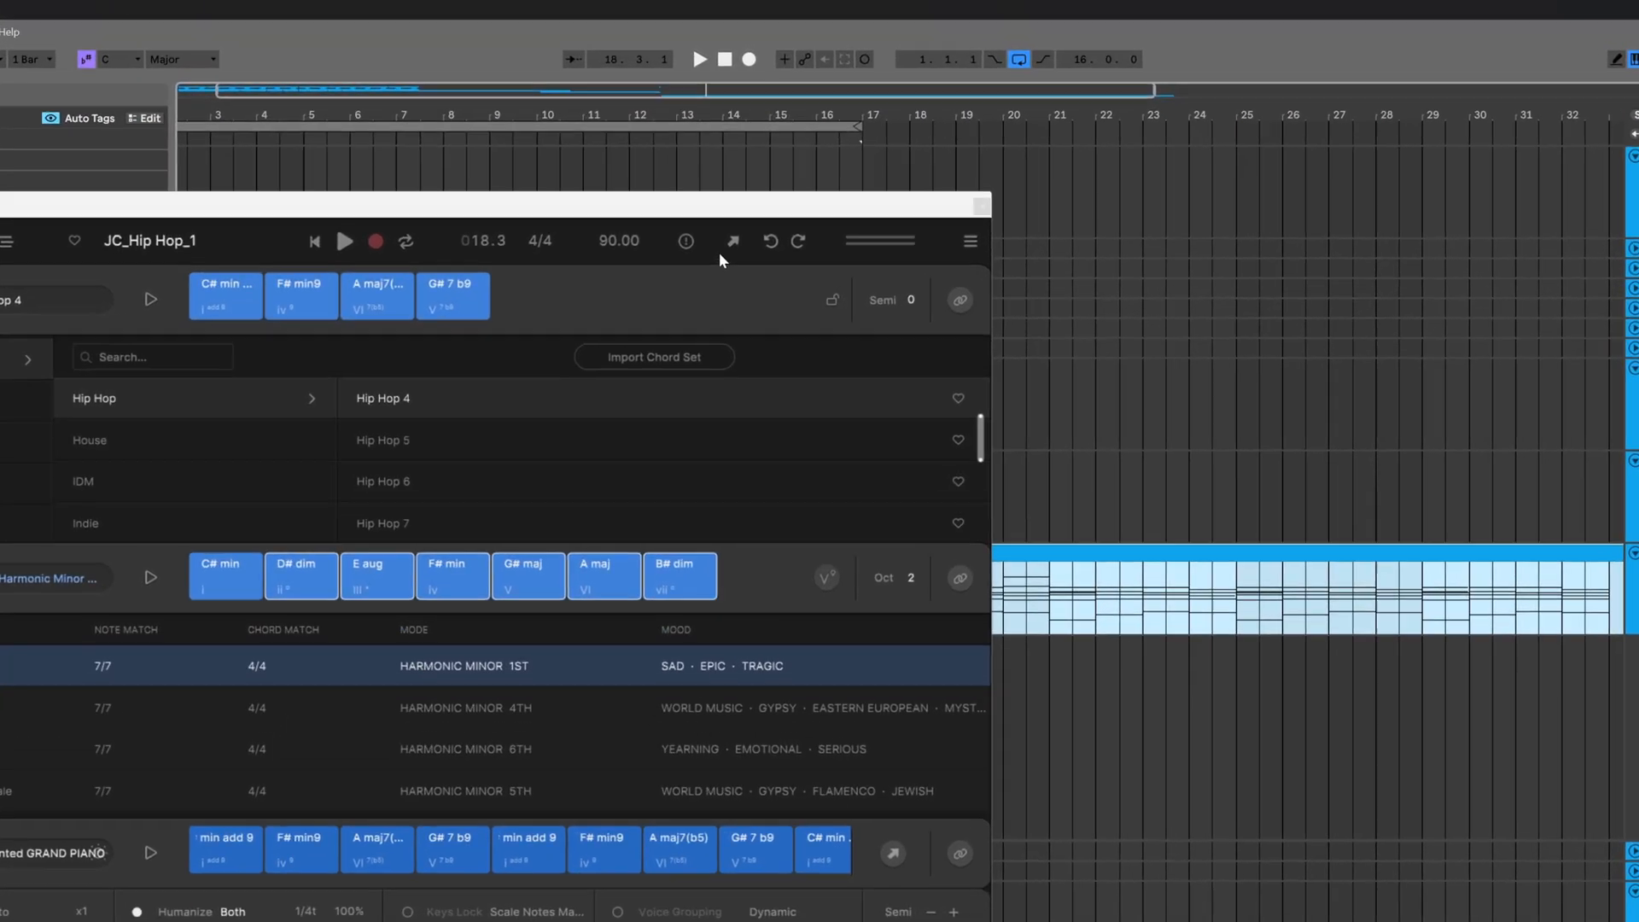
Review the audio export's Sample Rate, Anti-Clip and Export Range options, leaving 44.1 kHz, off and loop range.
click(732, 241)
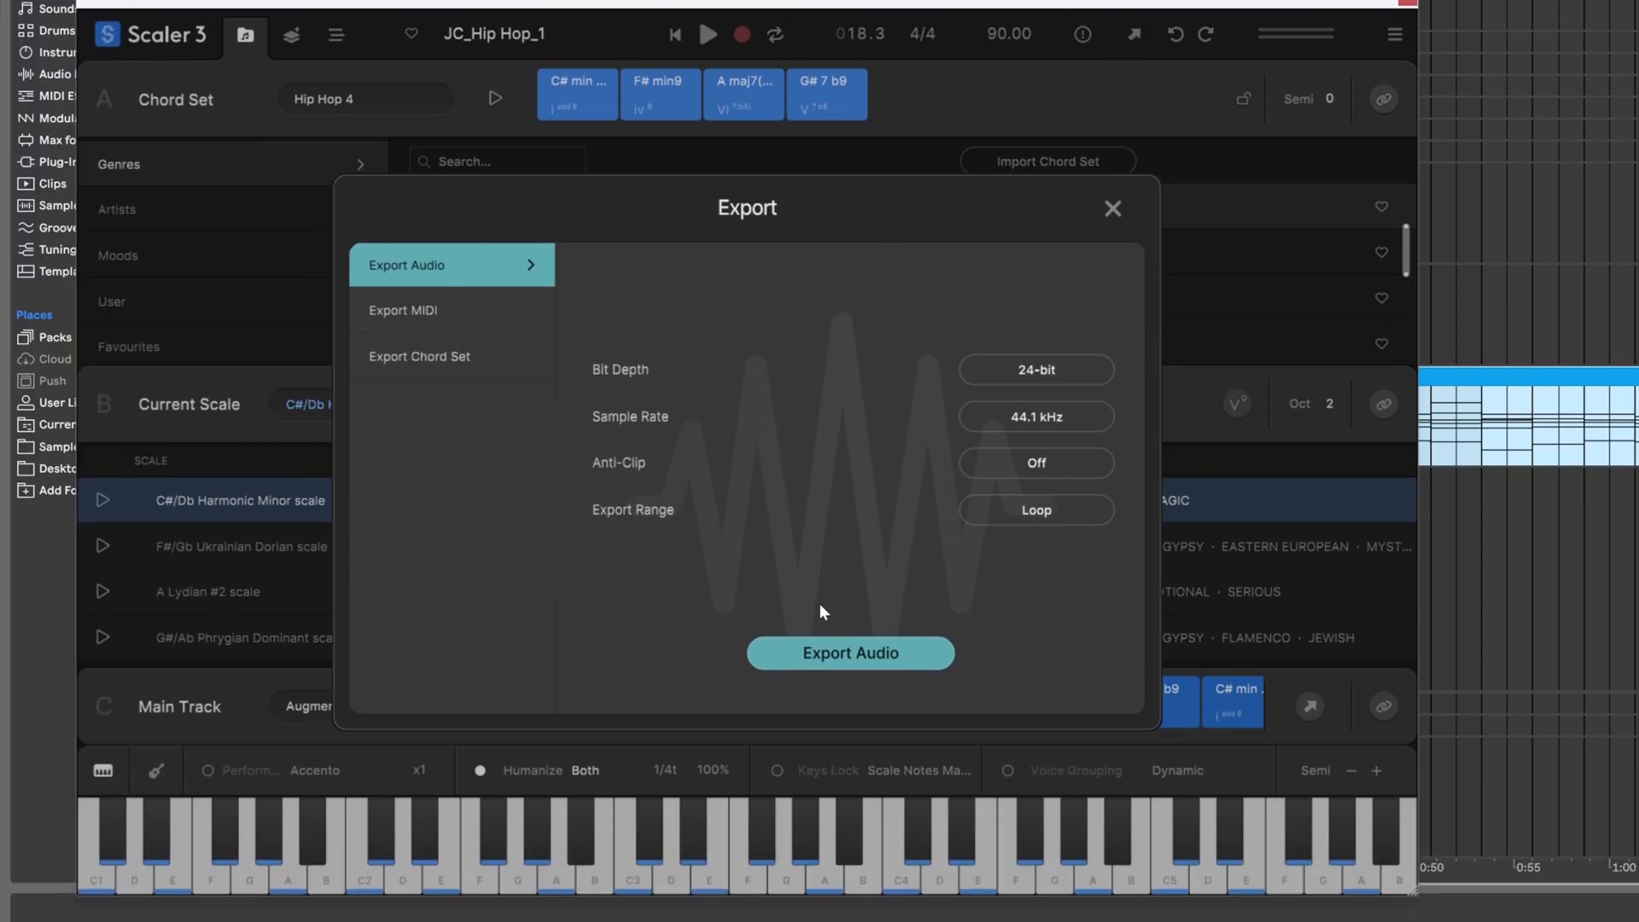
mouse_move(676, 412)
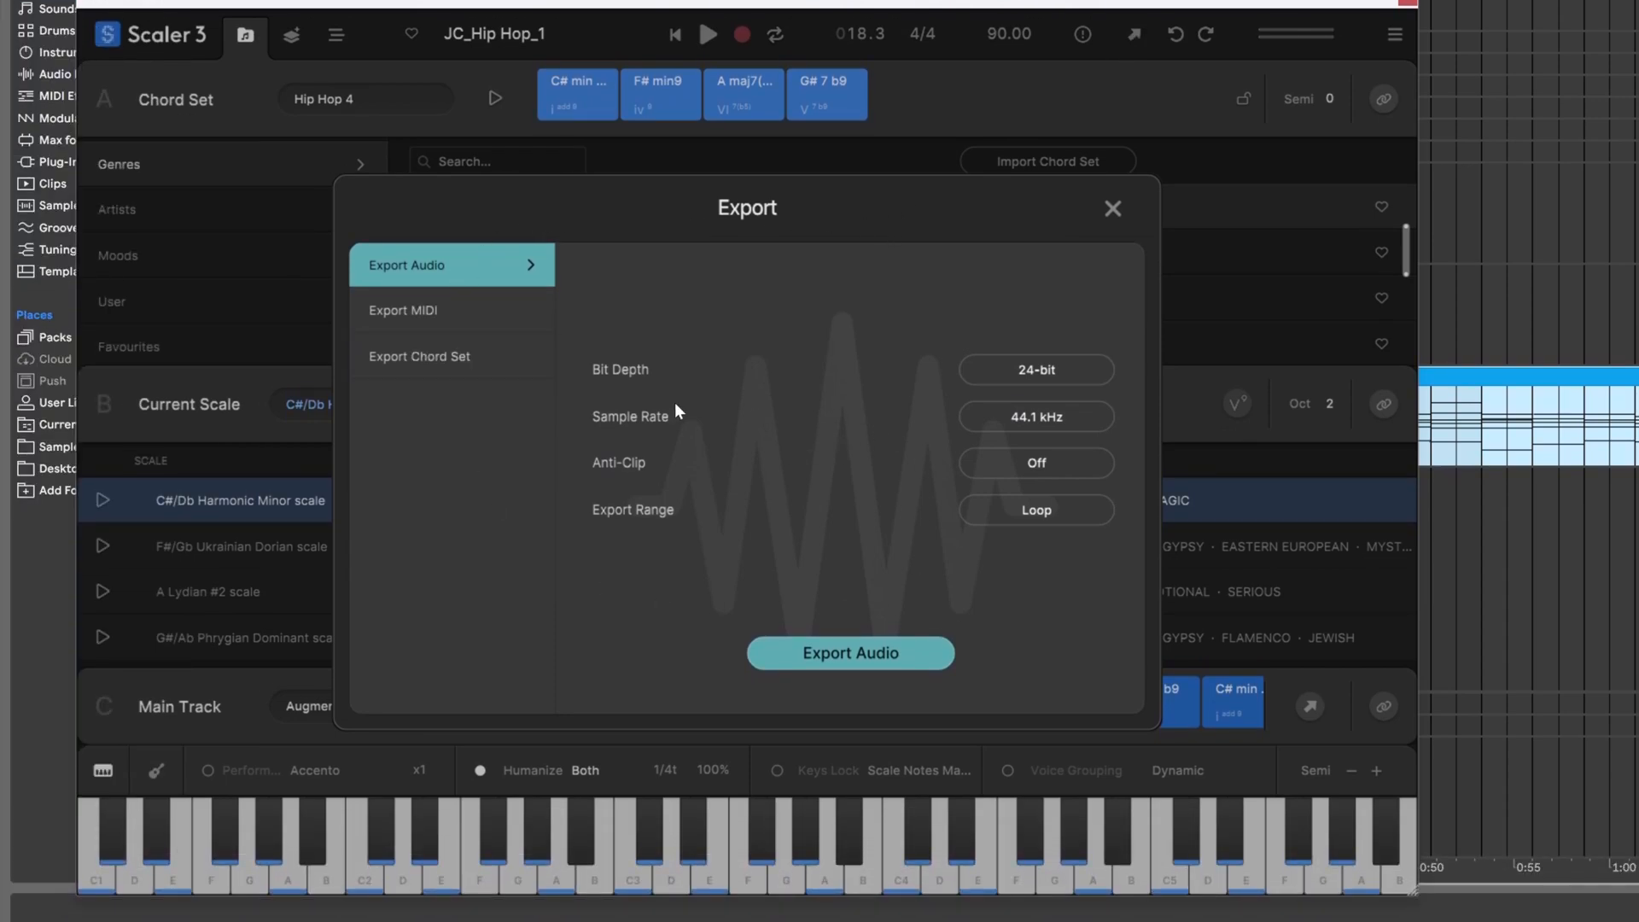
mouse_move(753, 359)
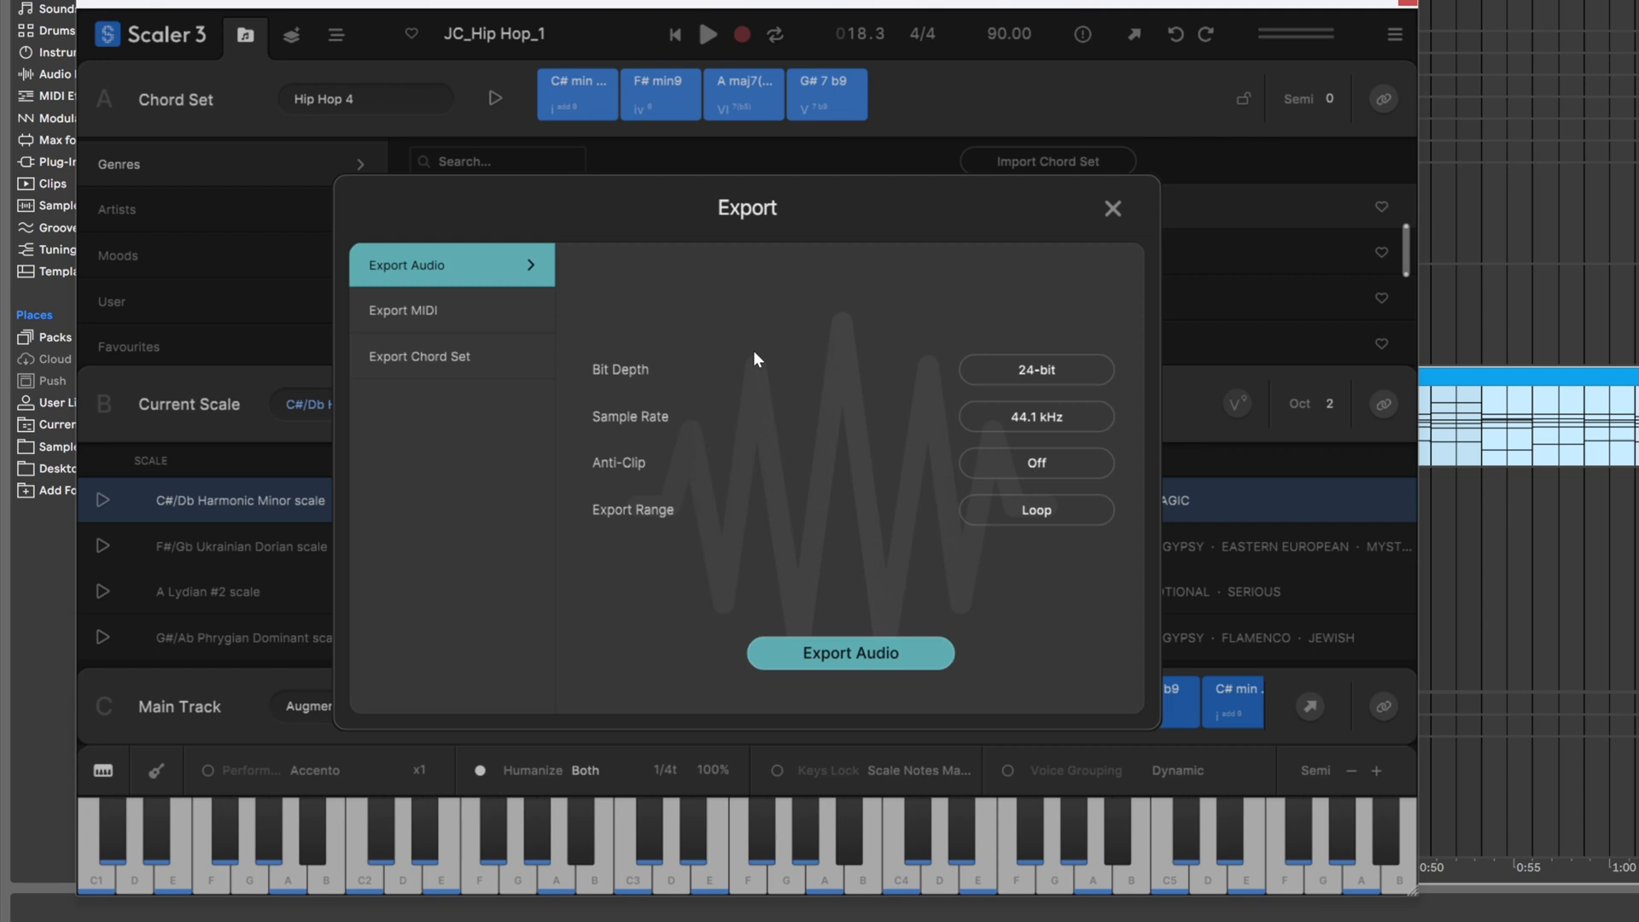
mouse_move(744, 375)
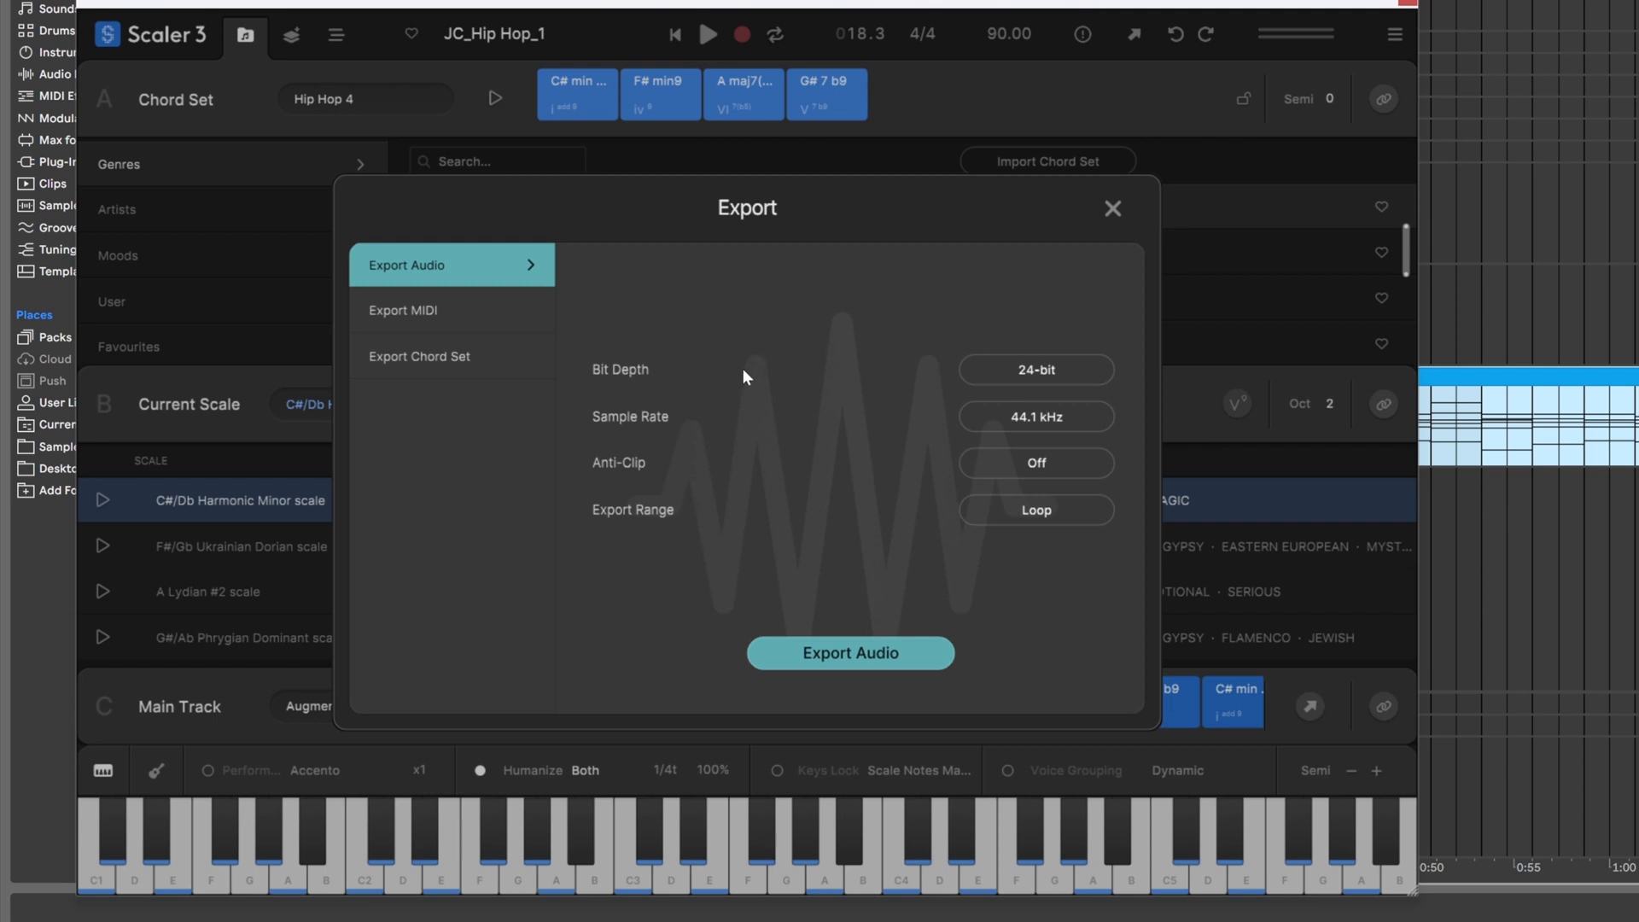
mouse_move(936, 377)
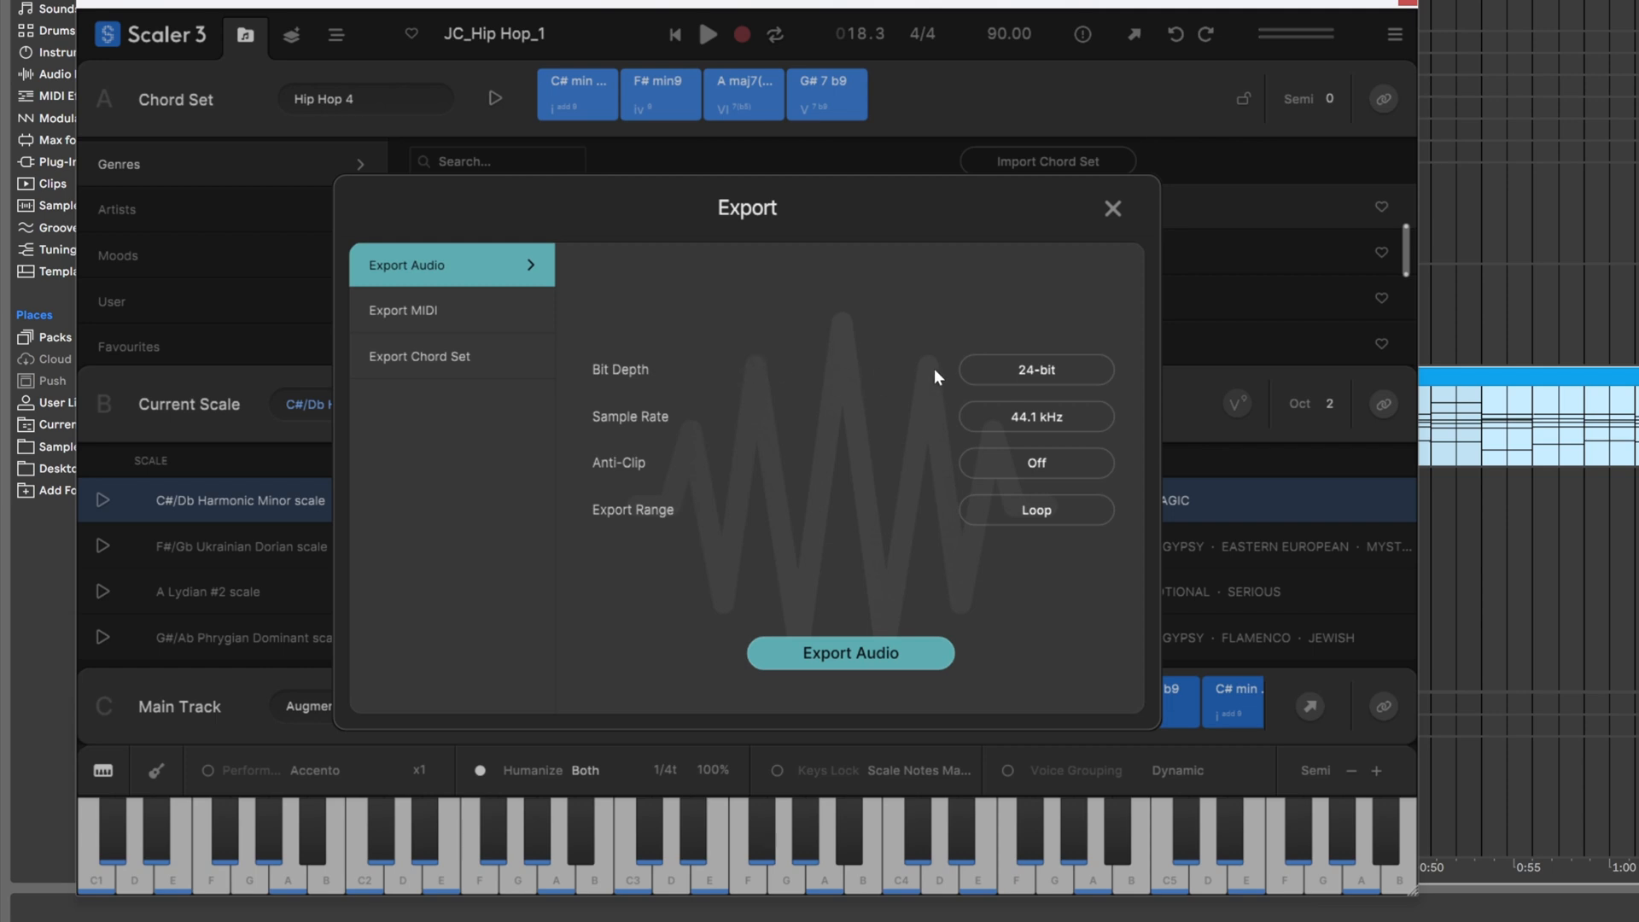
click(1035, 417)
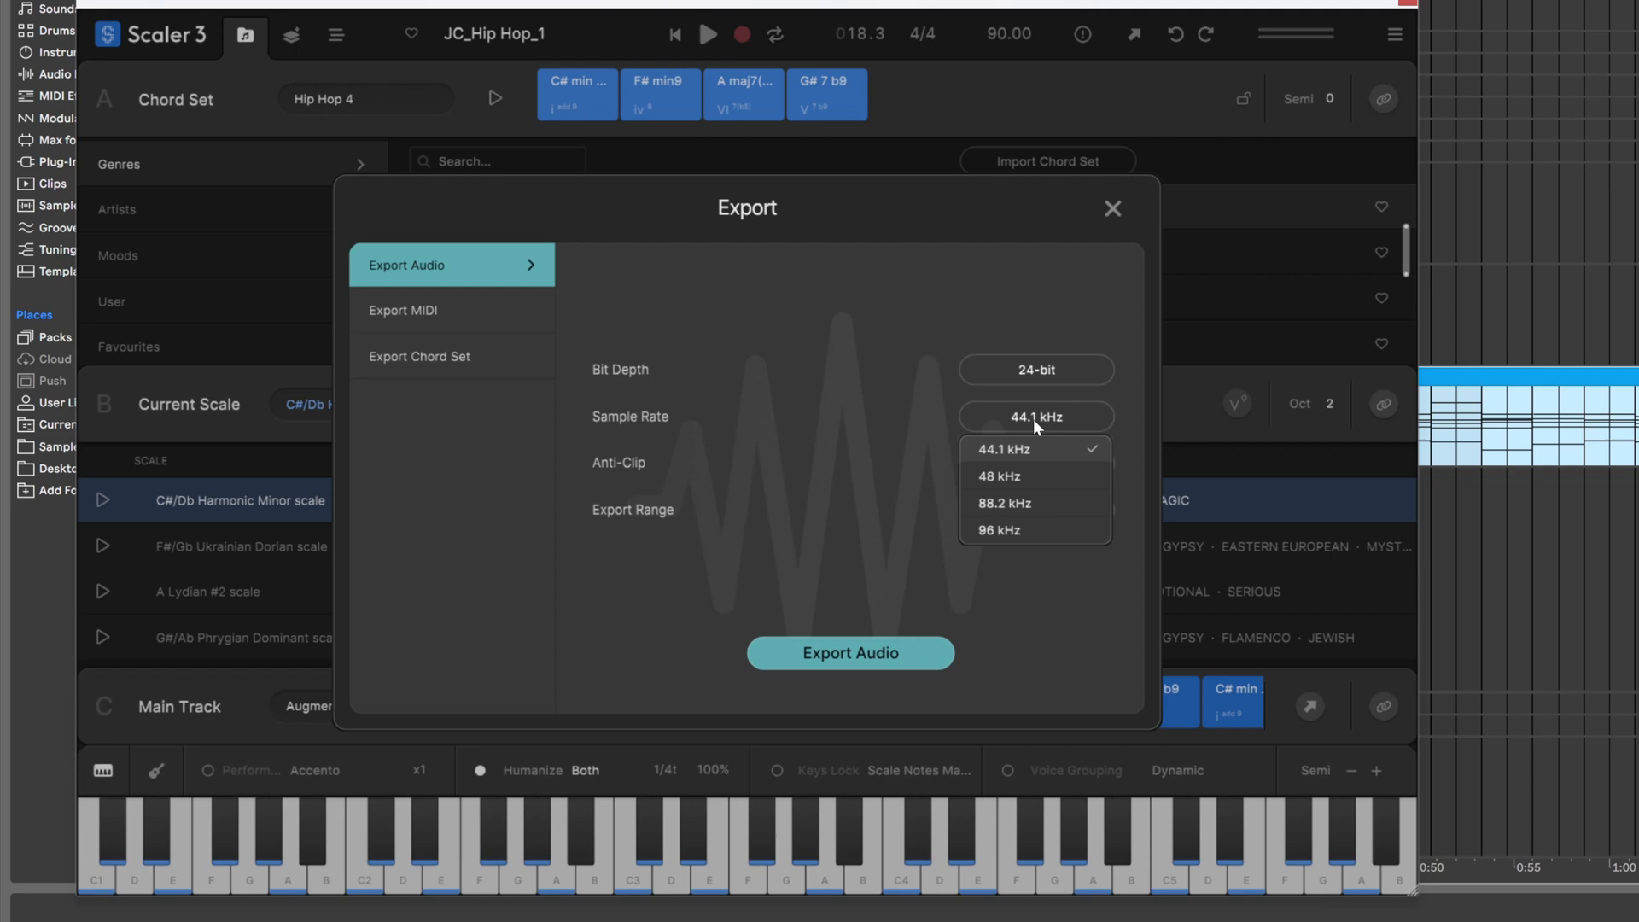
click(1035, 463)
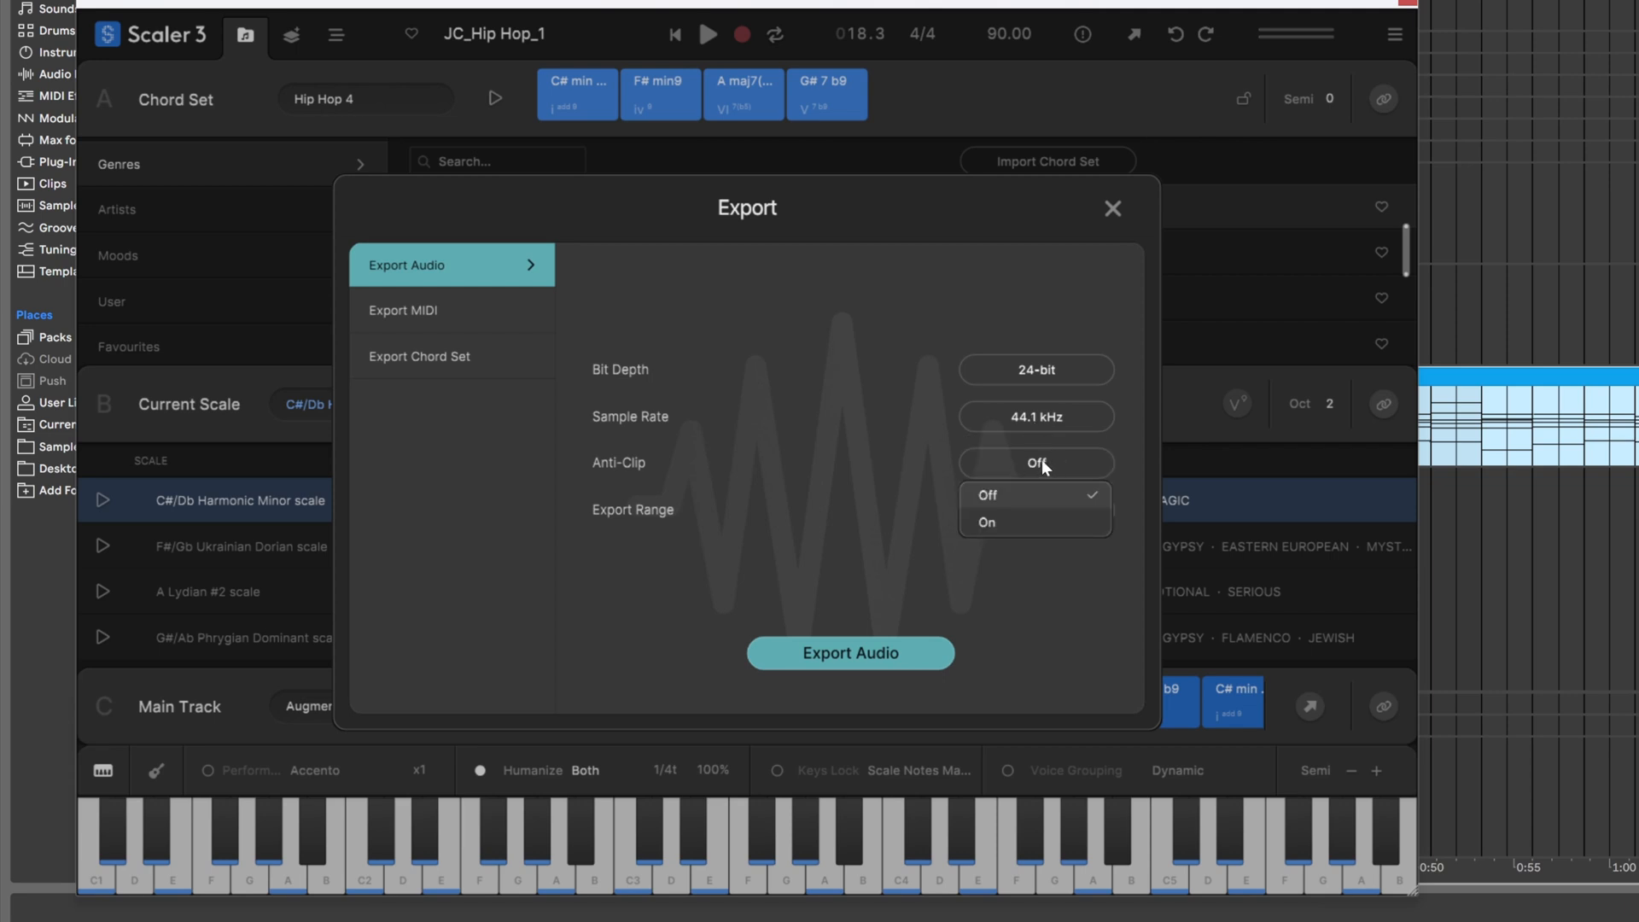
click(1034, 508)
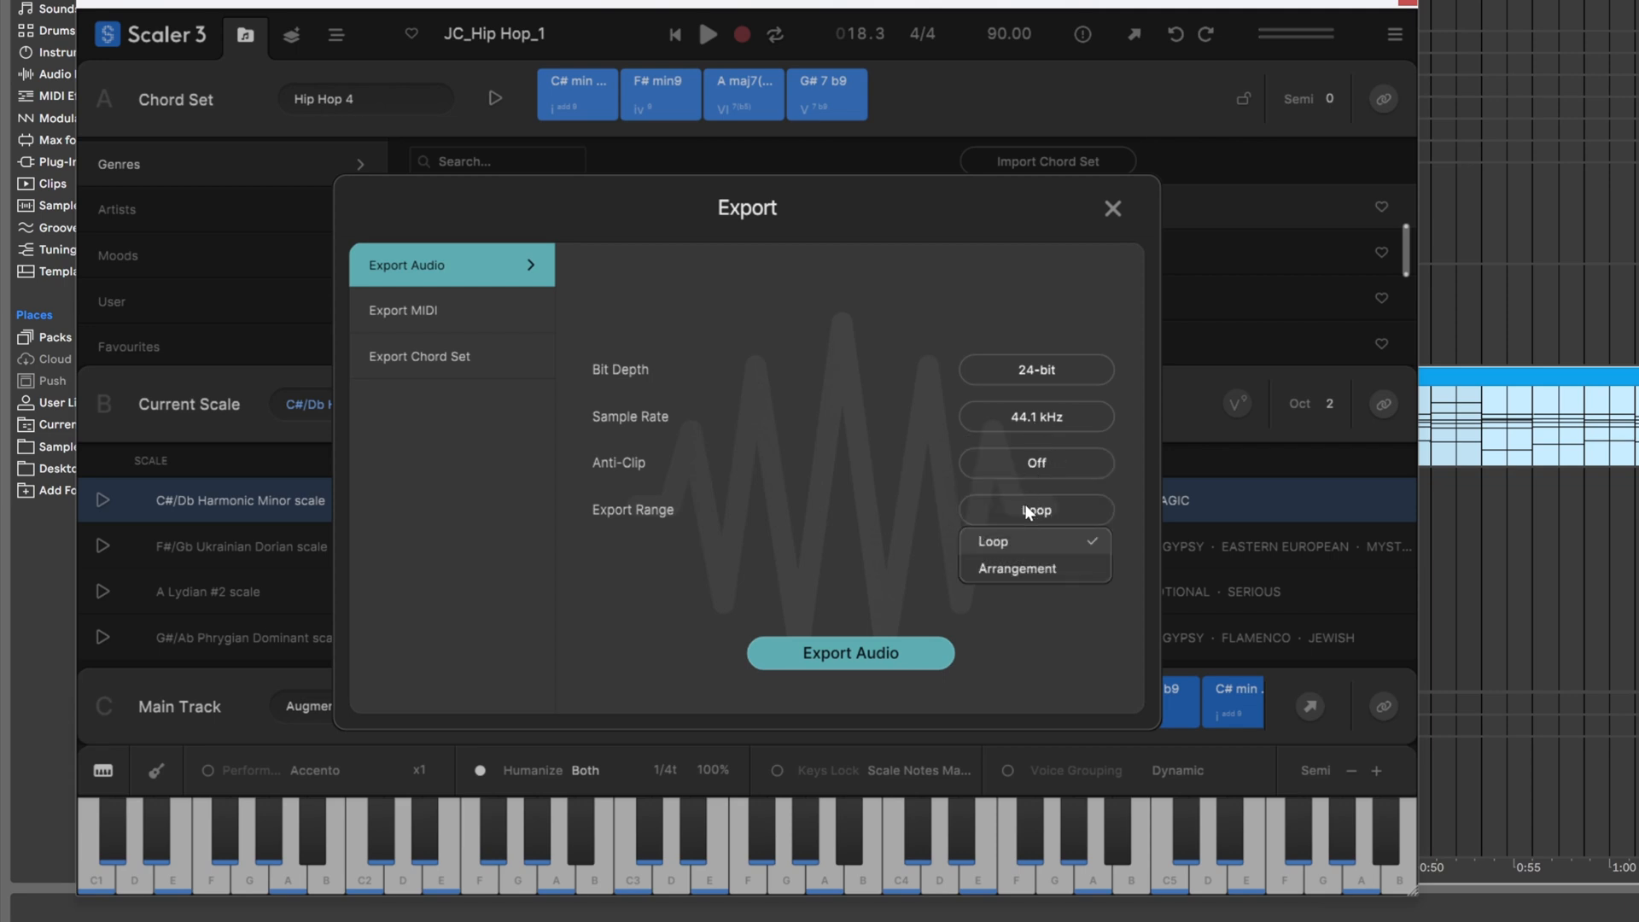
mouse_move(1030, 551)
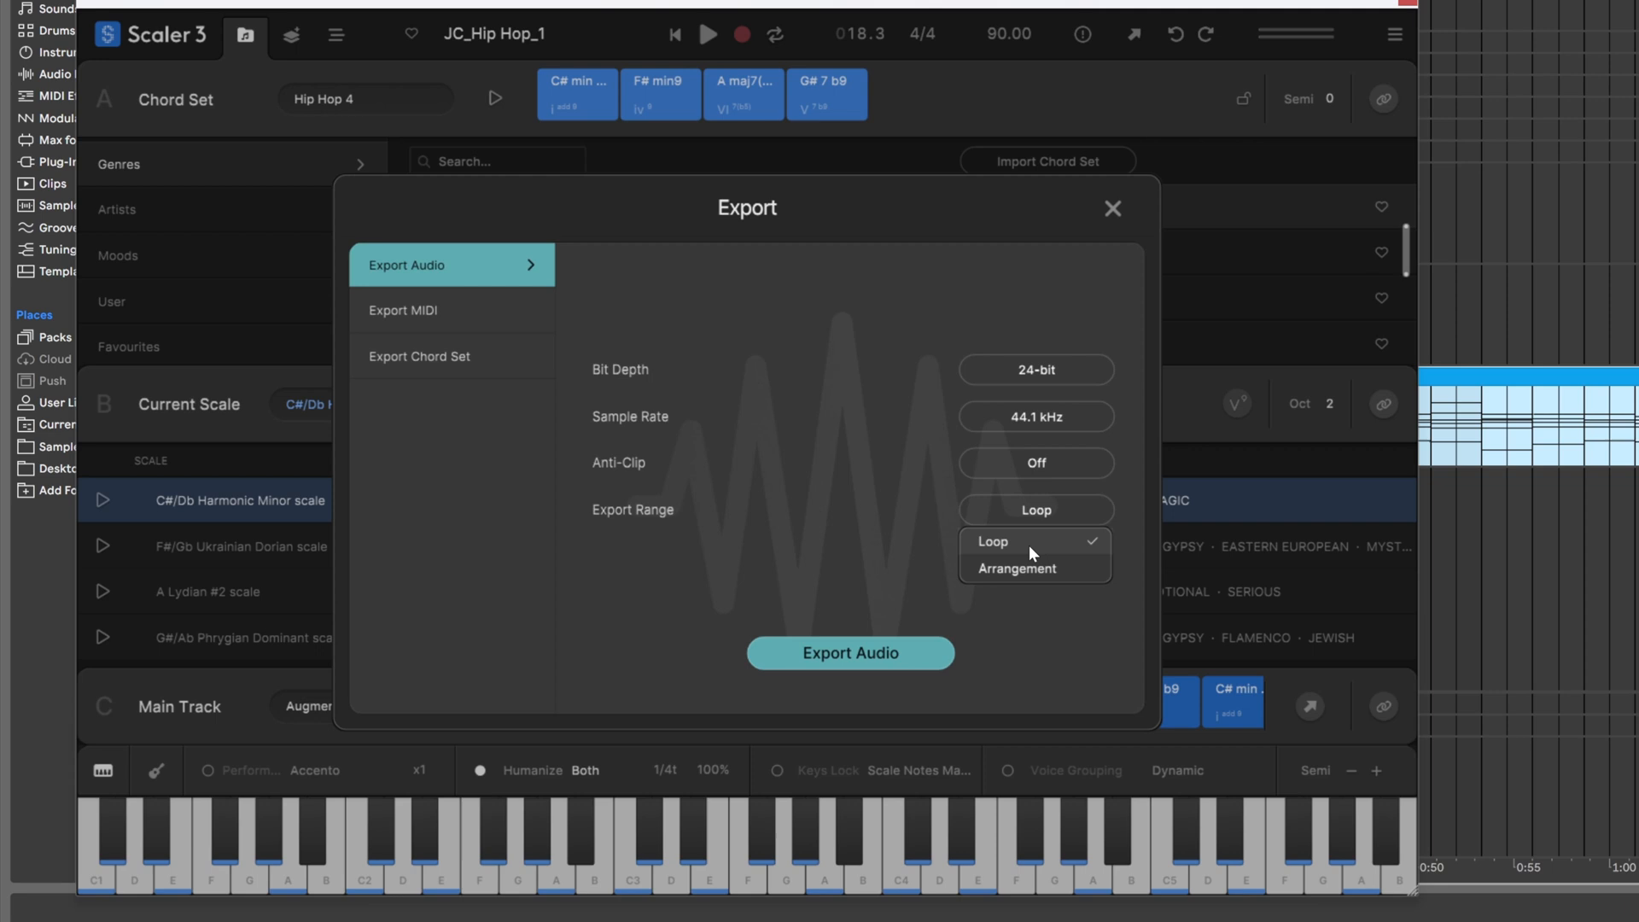
mouse_move(1001, 575)
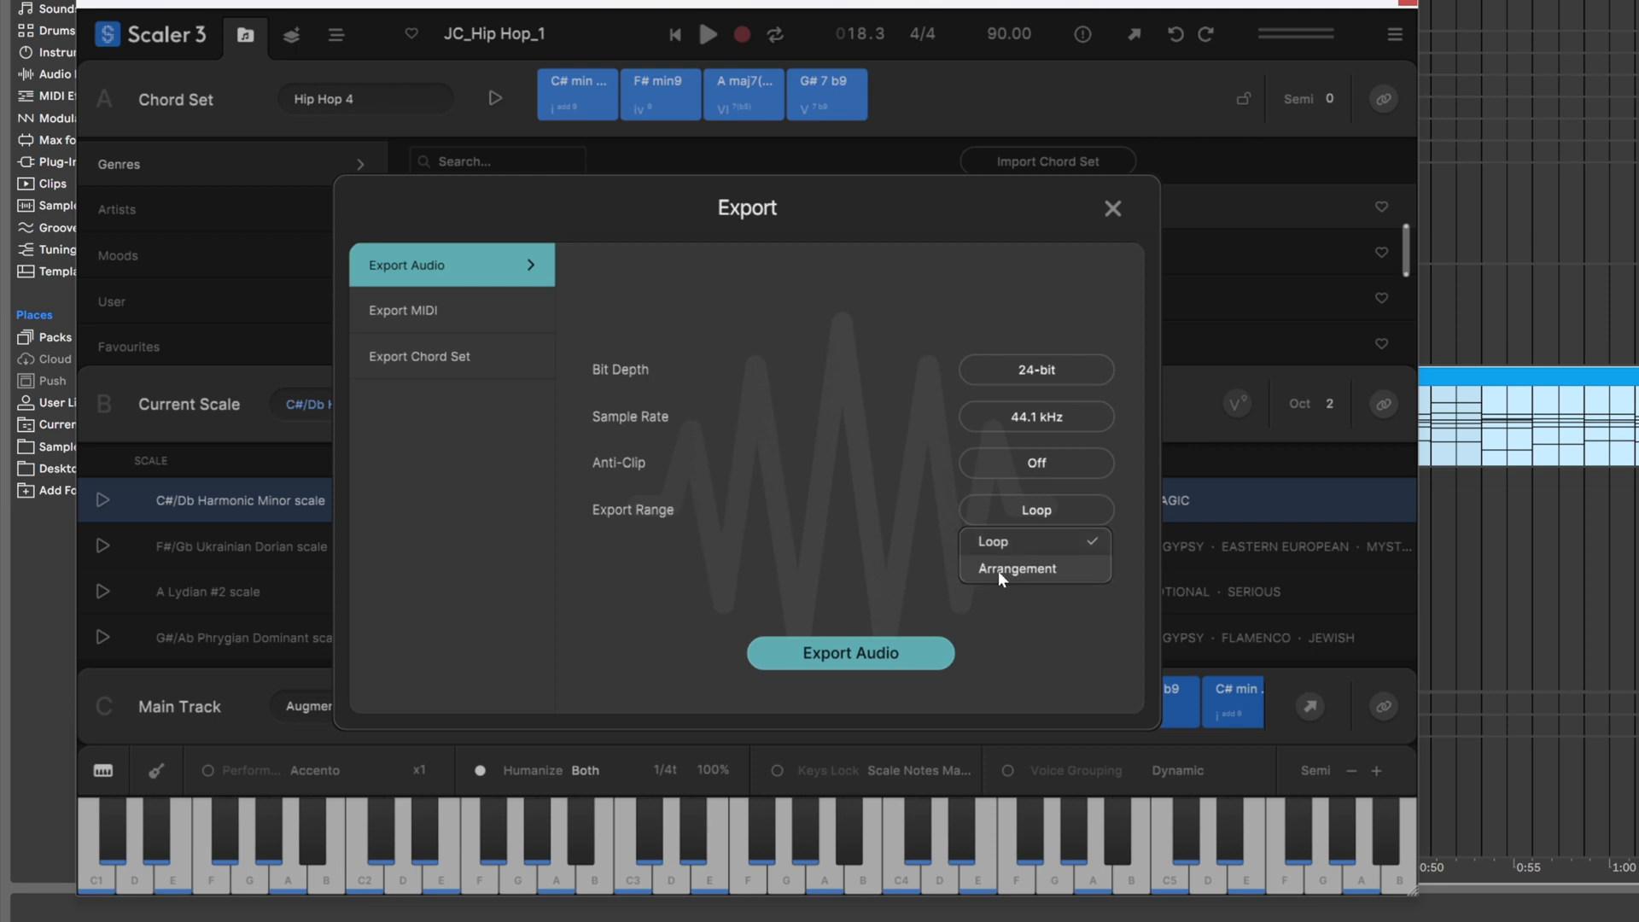
mouse_move(1029, 581)
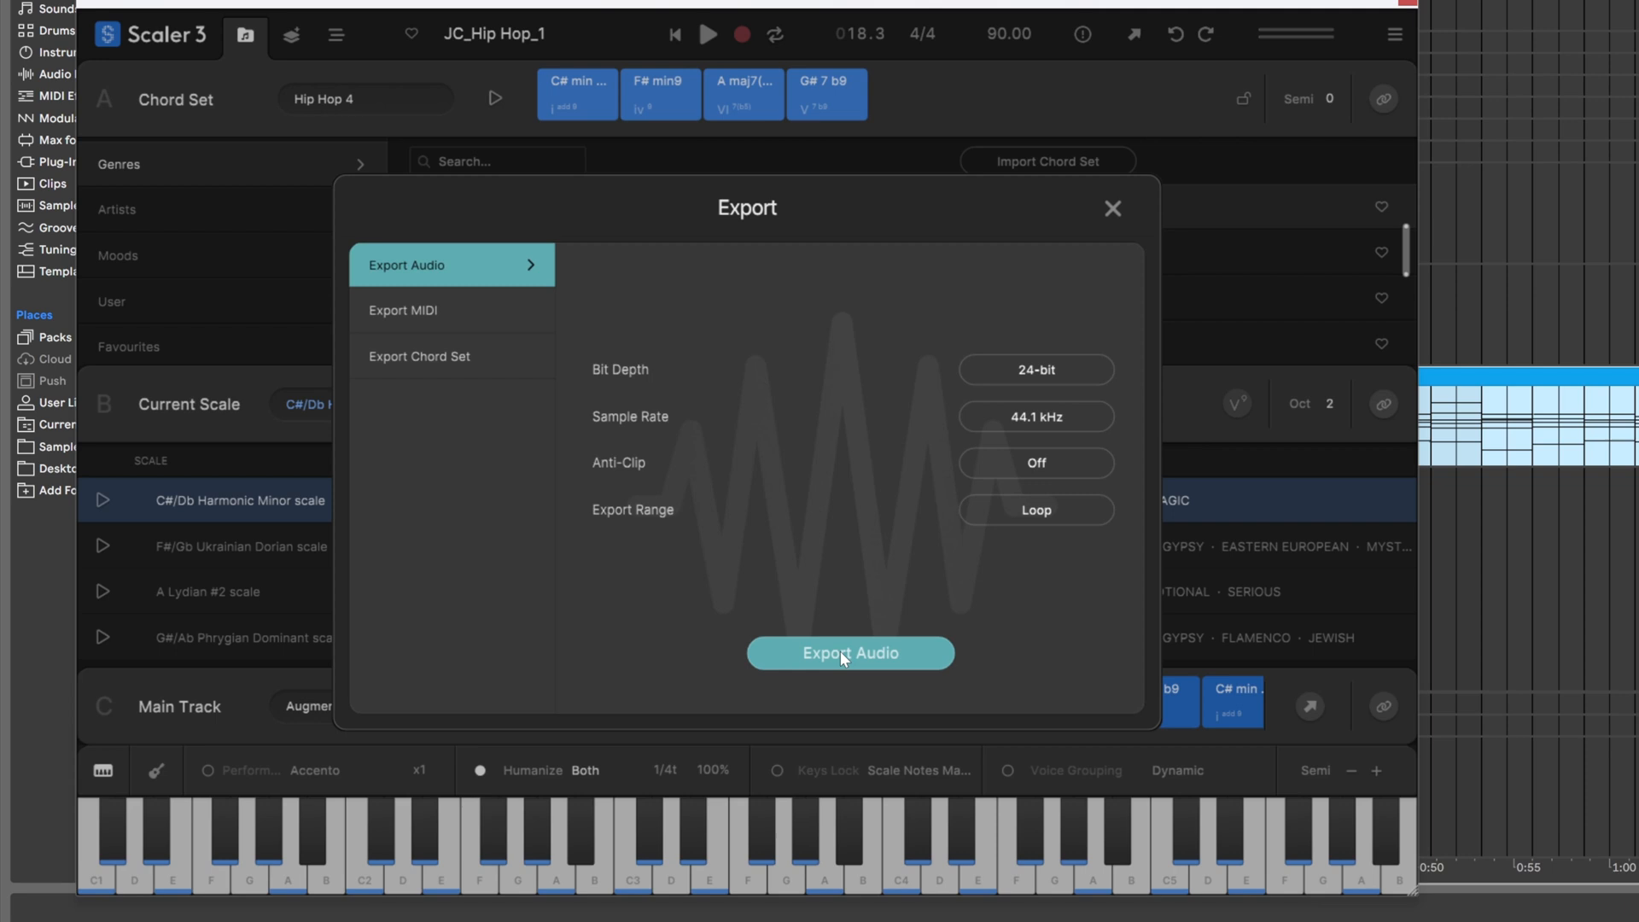
mouse_move(849, 655)
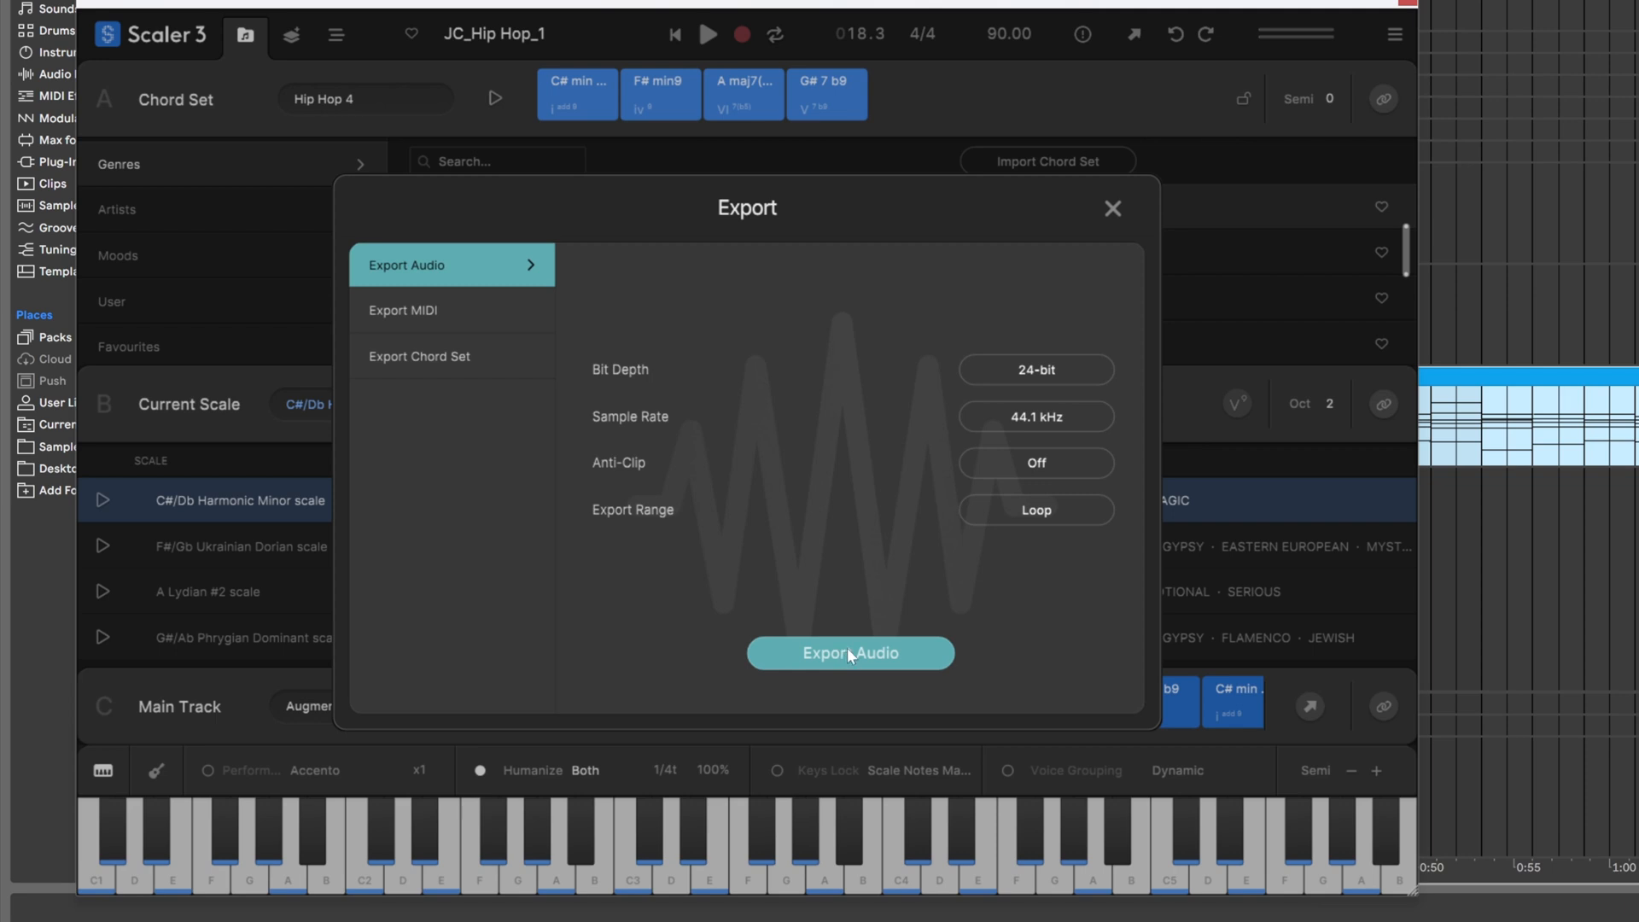
Review MIDI export range and file format options (loop range, multi track), then show Export Chord Set.
click(425, 309)
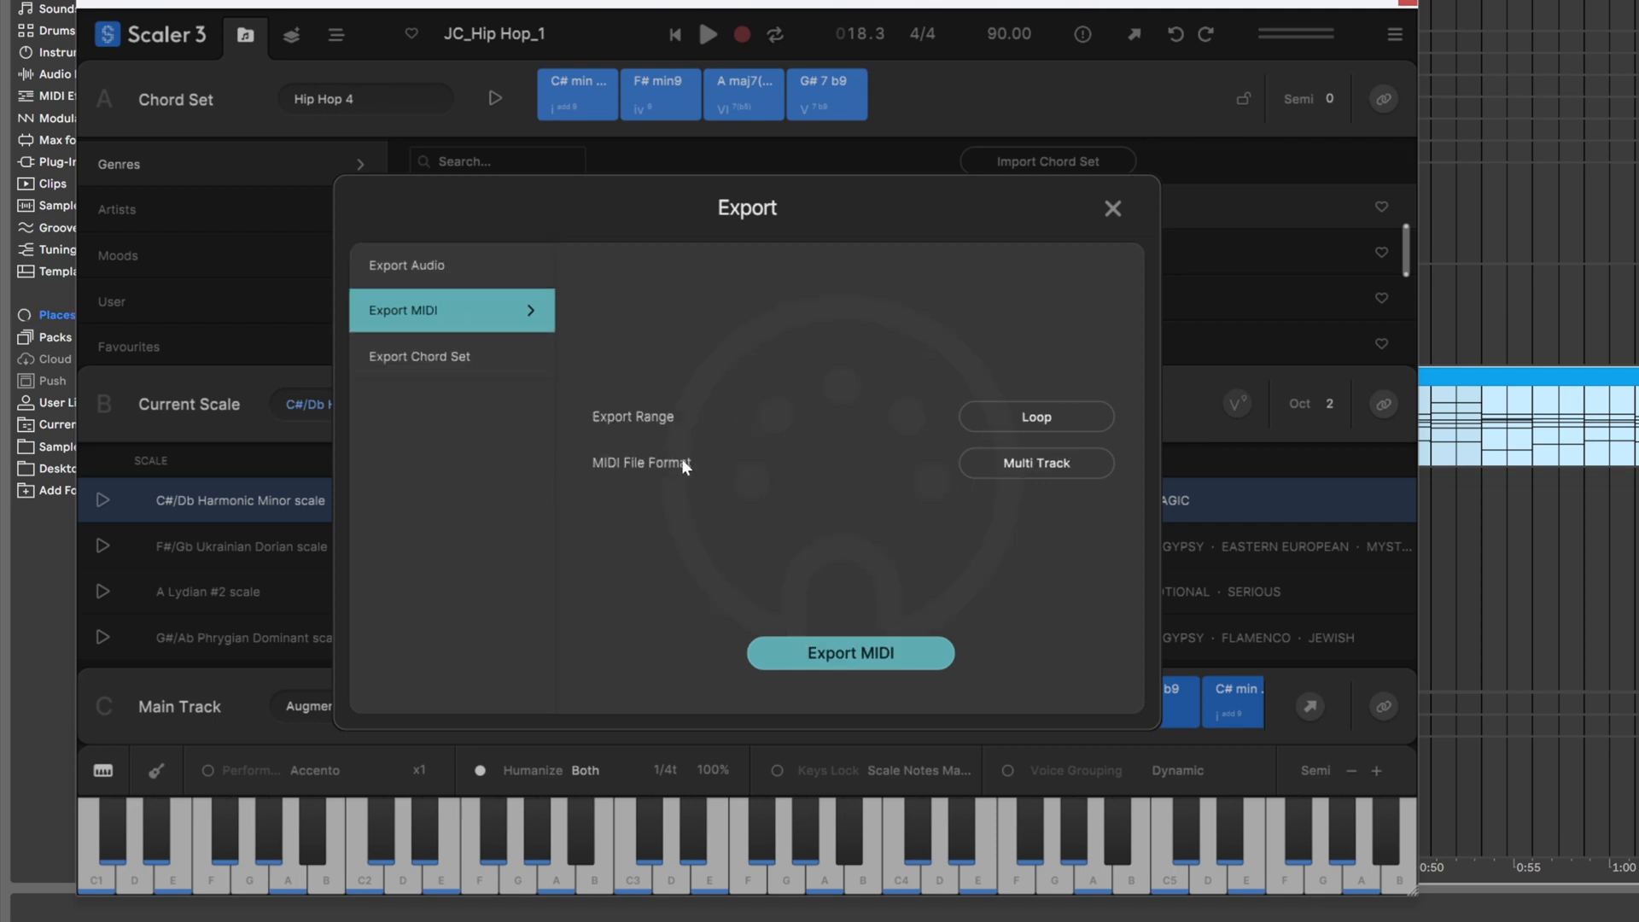
click(1034, 417)
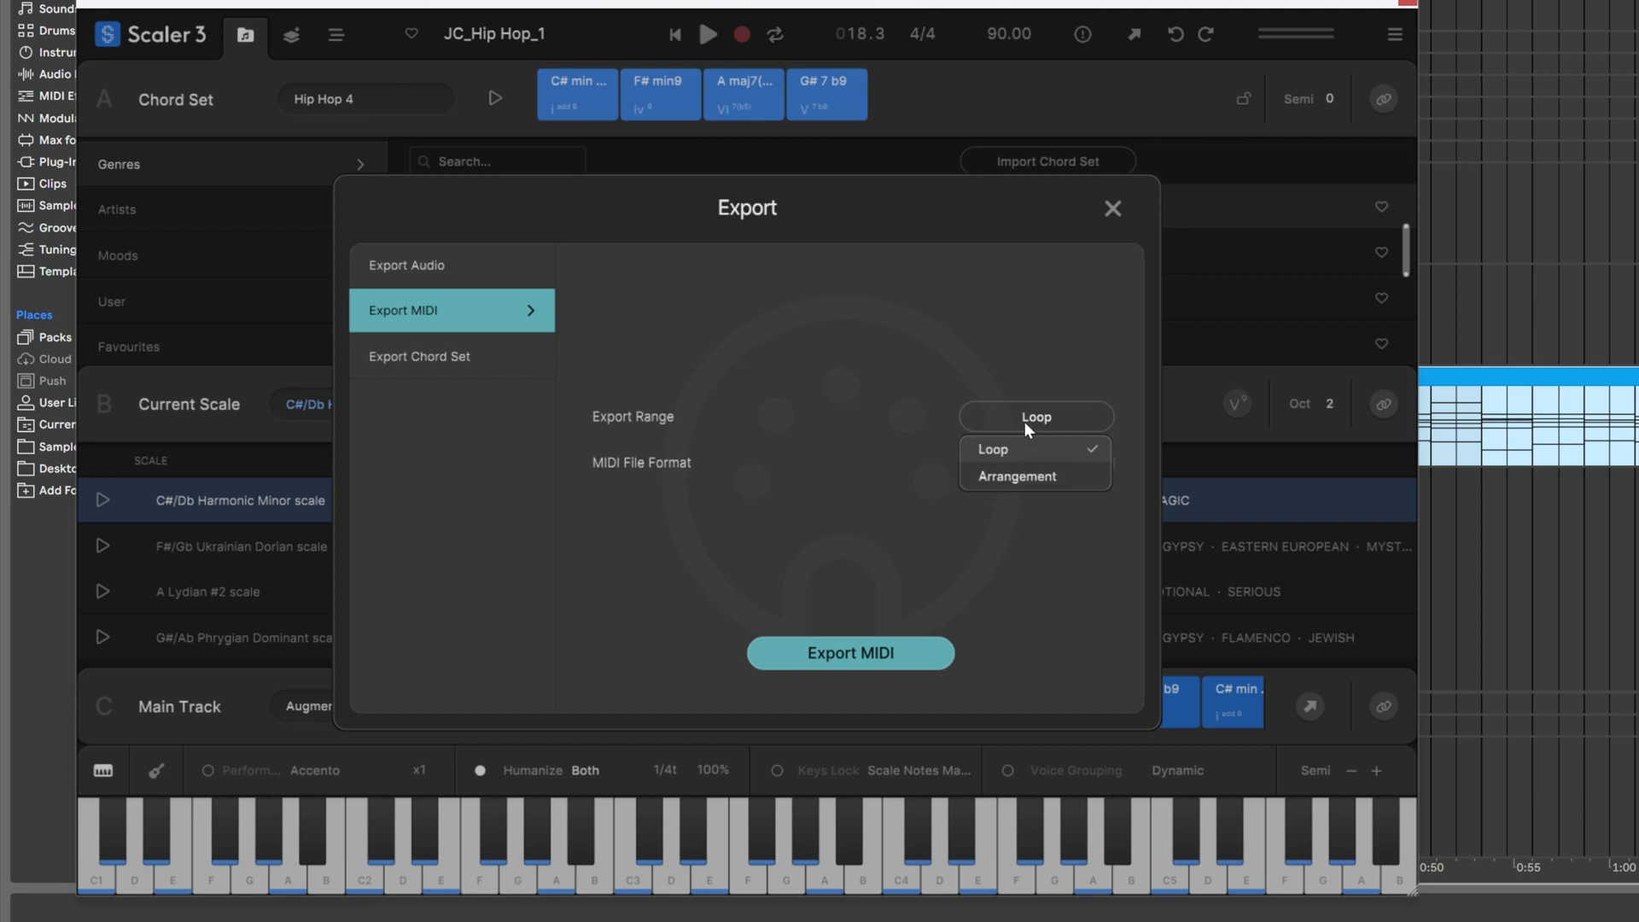
mouse_move(980, 492)
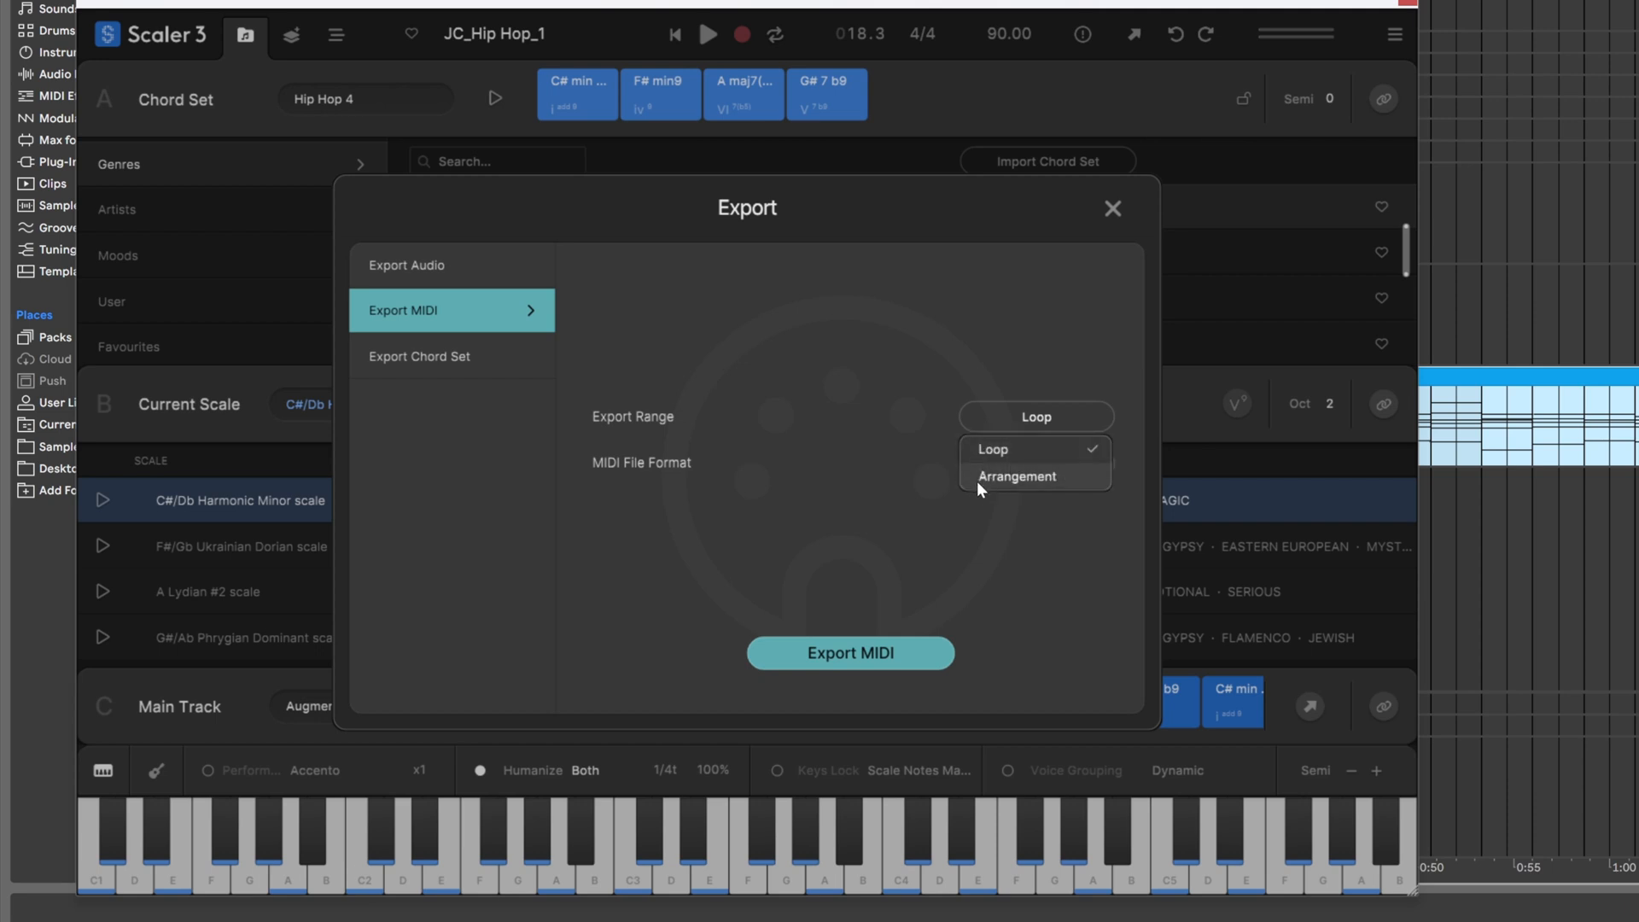
click(1035, 463)
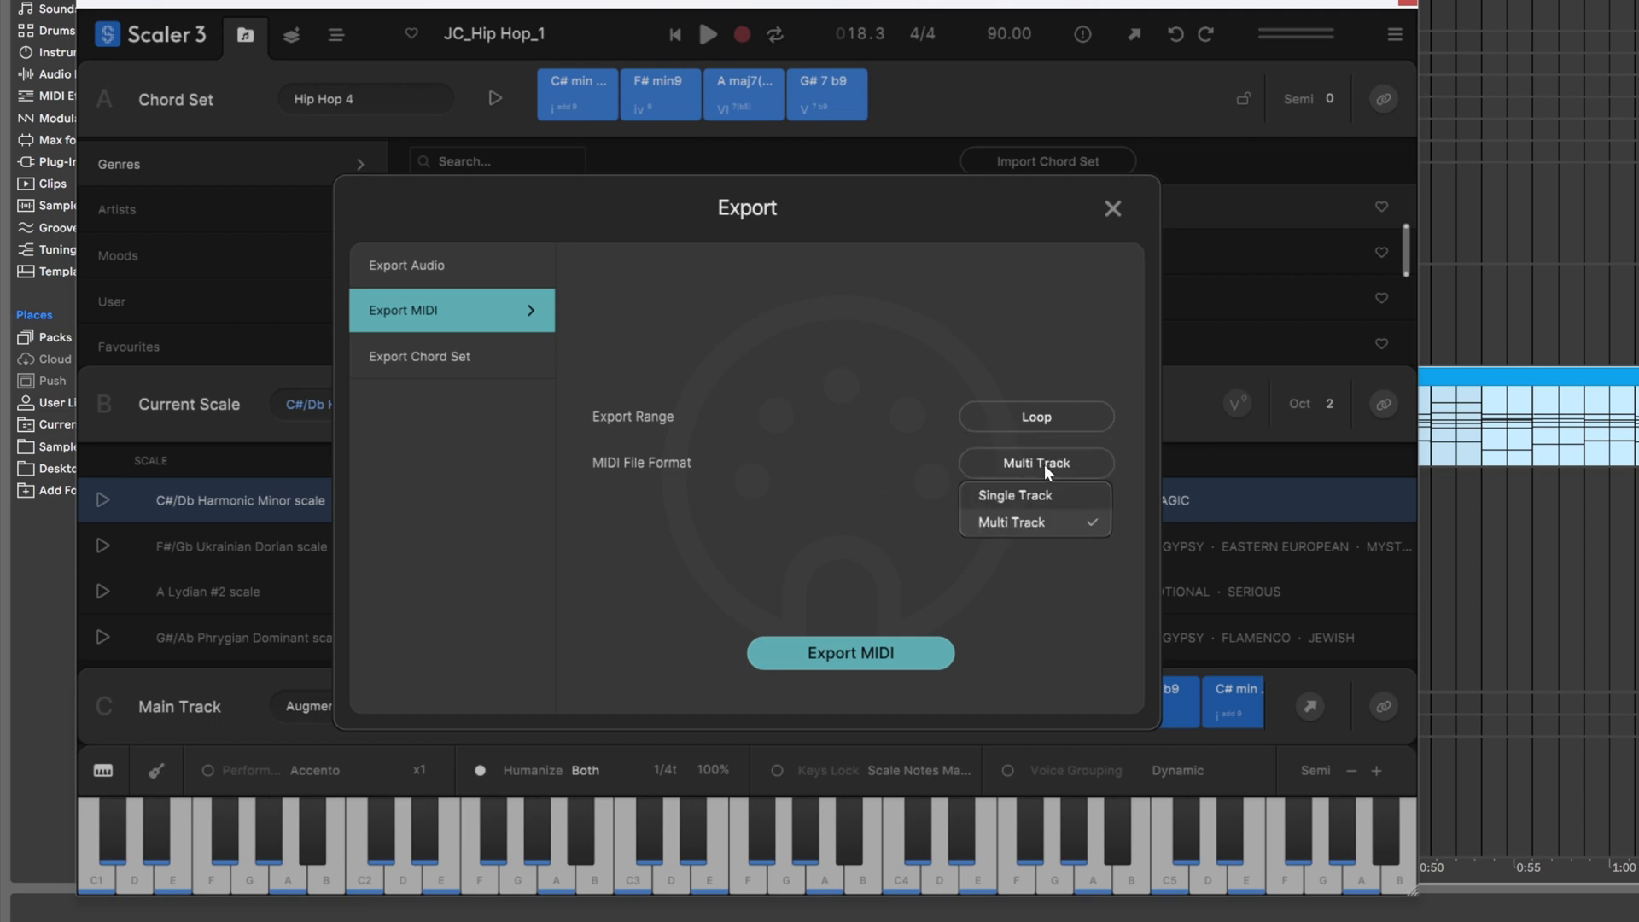
mouse_move(1035, 532)
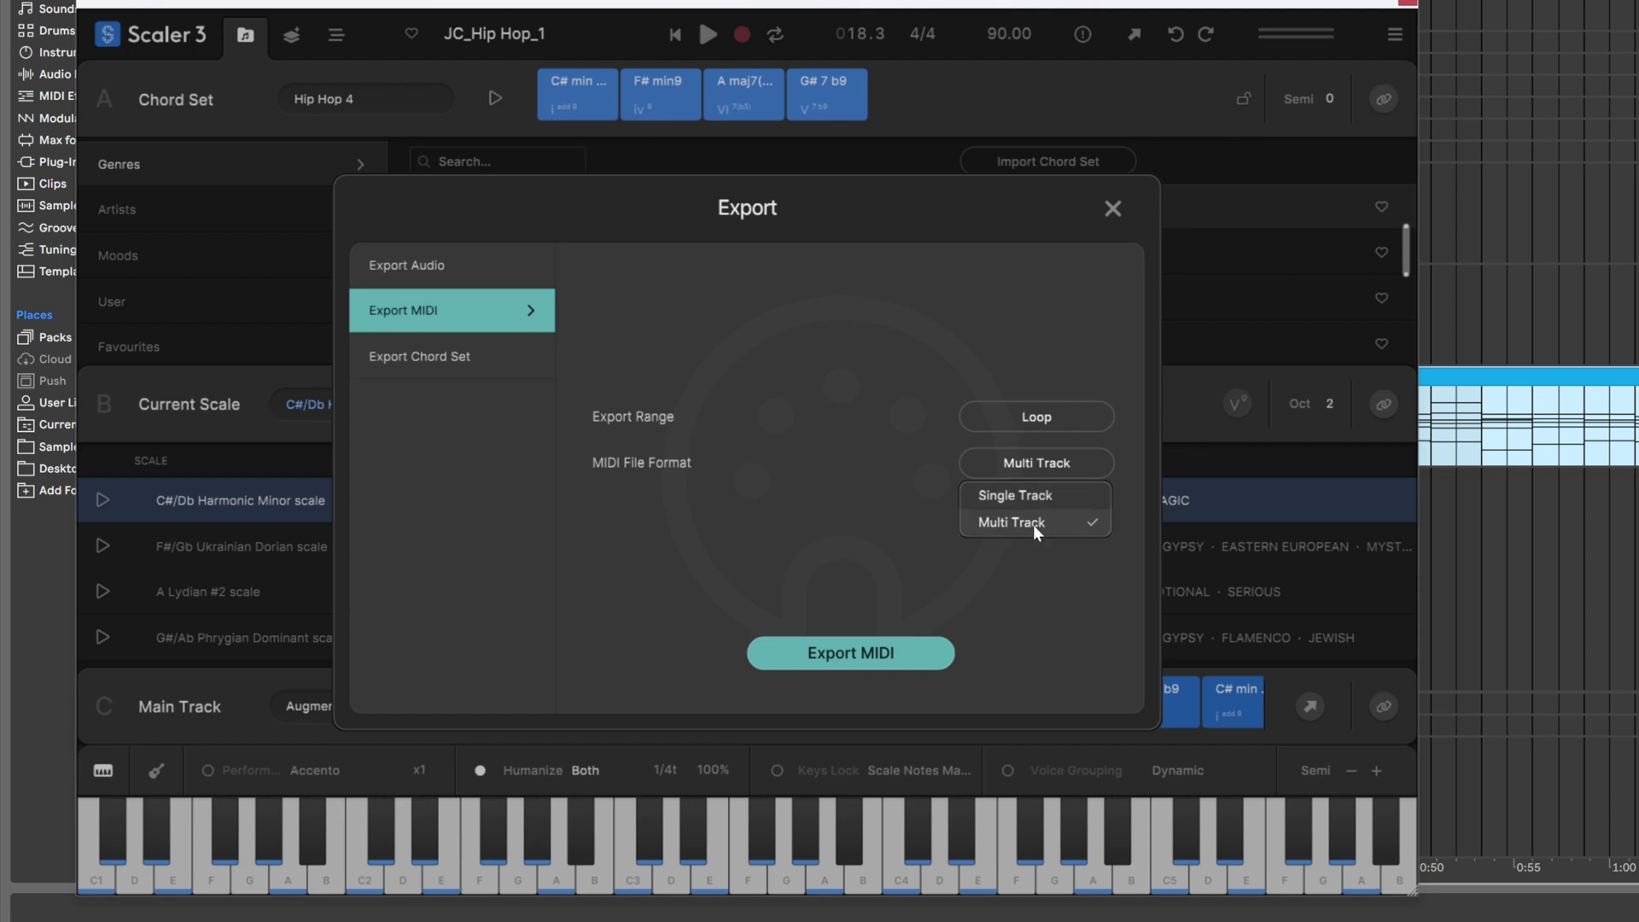
click(420, 355)
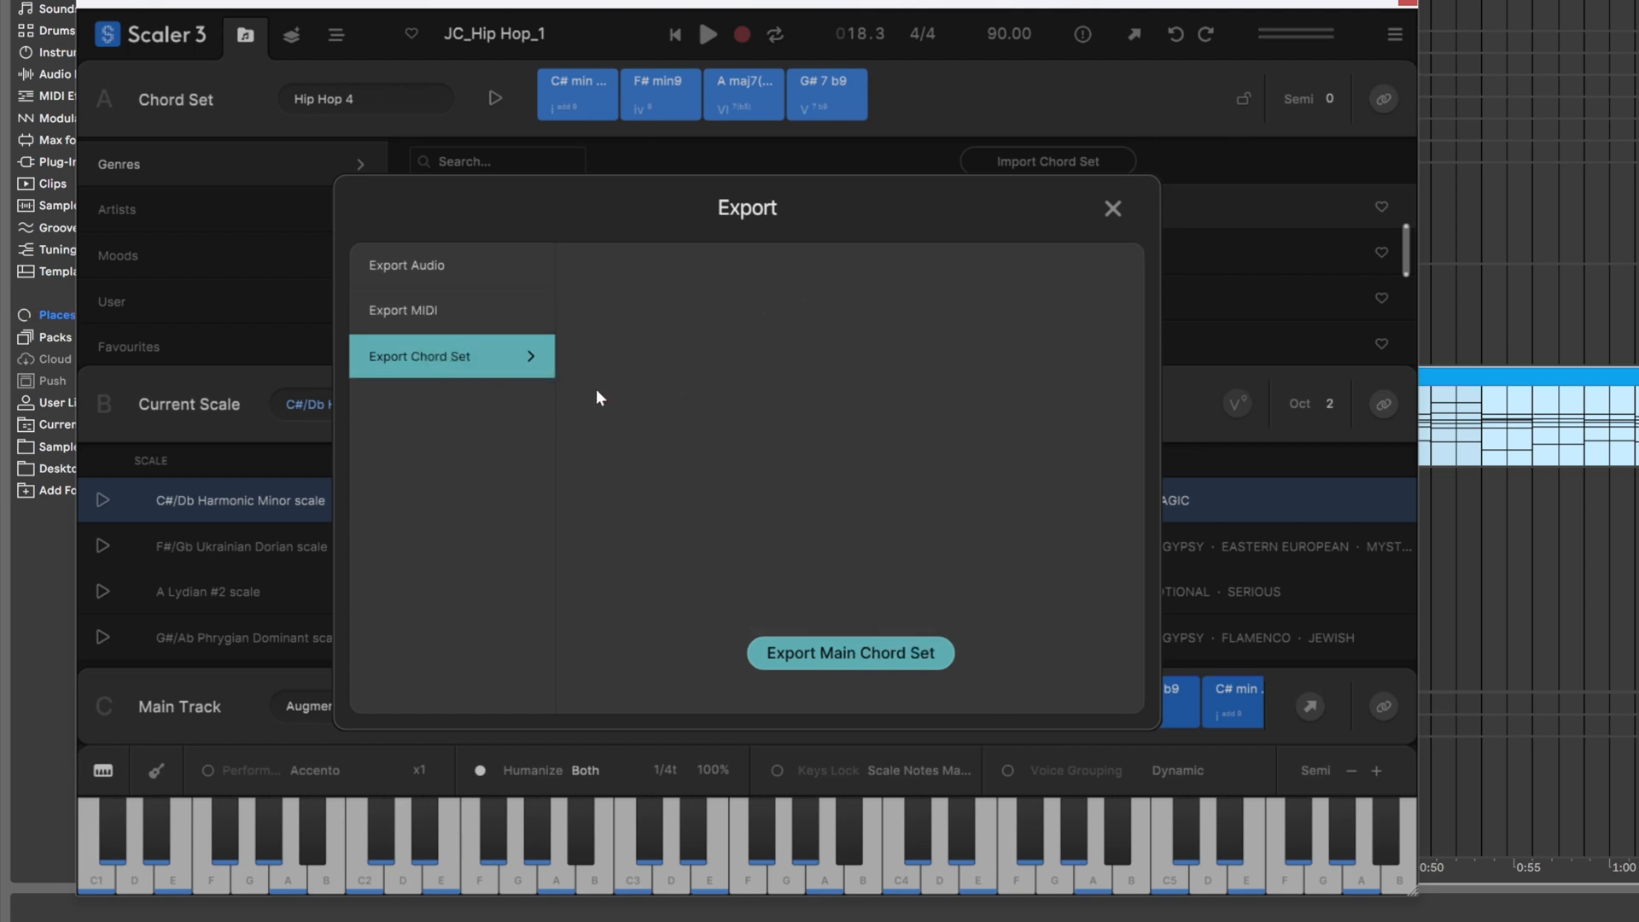
Close the export window, drag Modulation-page chords into Live as a clip, and move to Explore suggestions.
click(1112, 208)
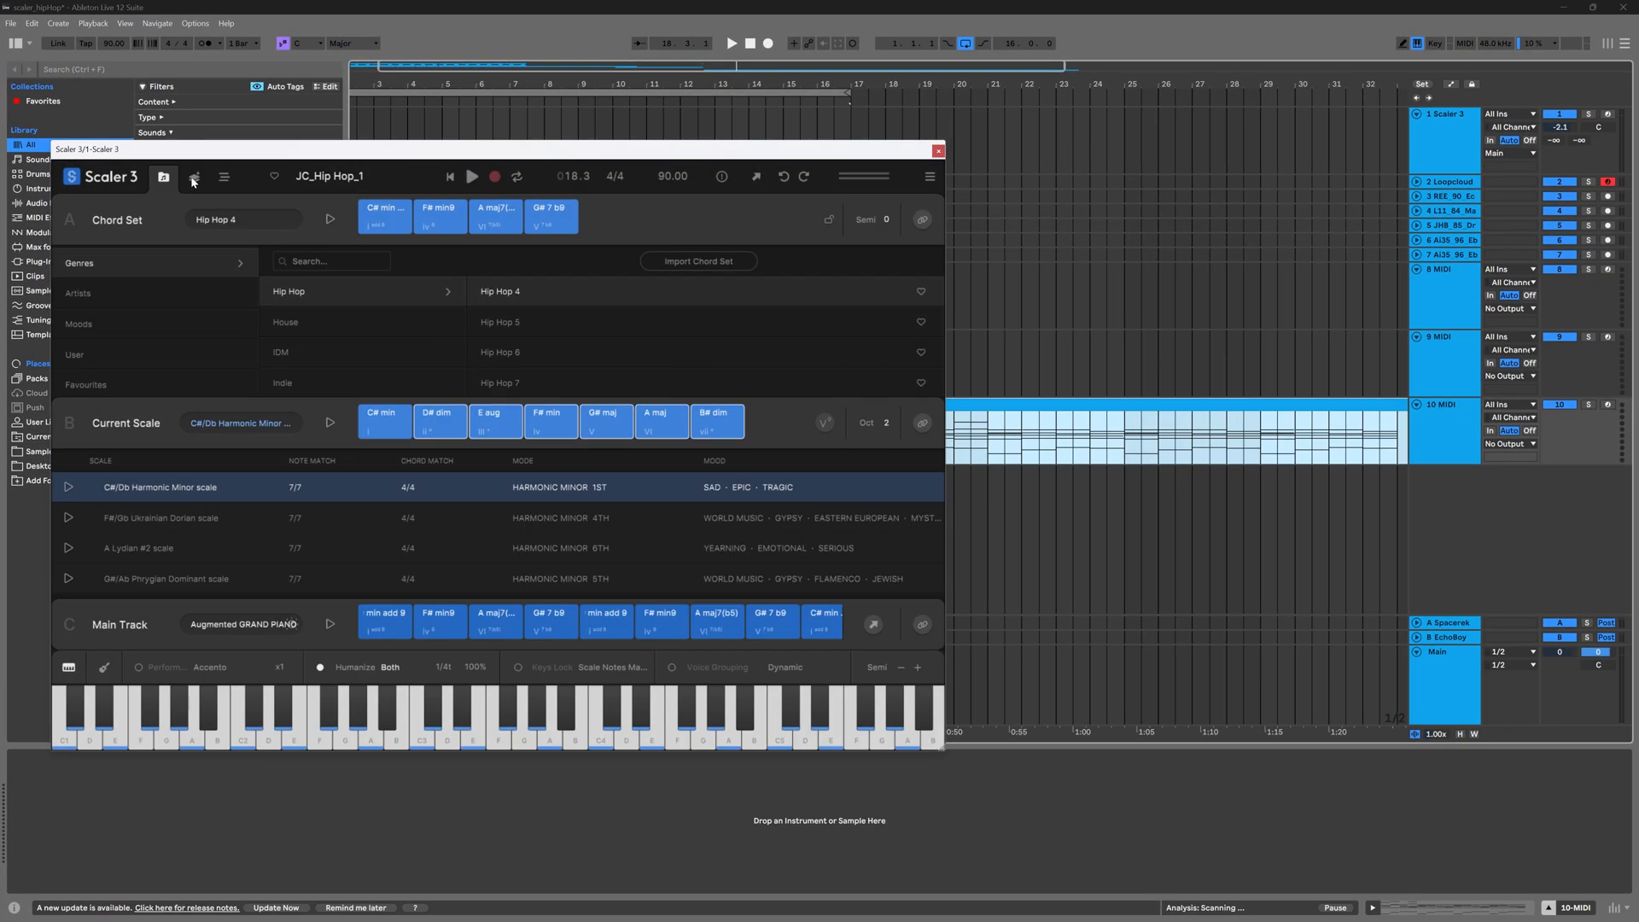
click(193, 176)
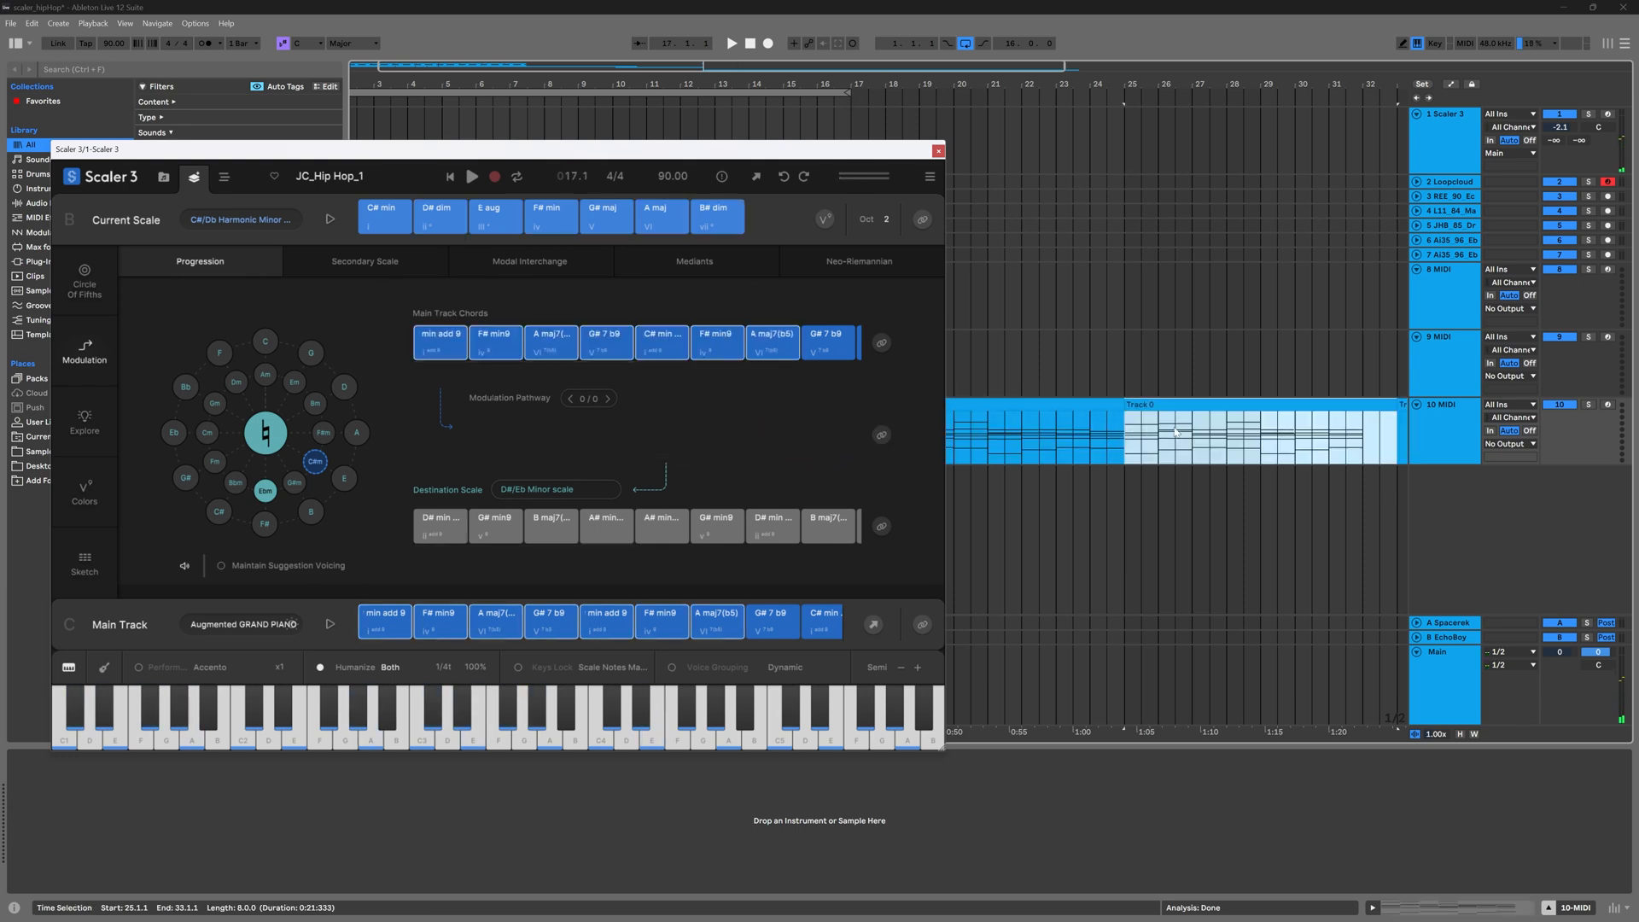
click(84, 423)
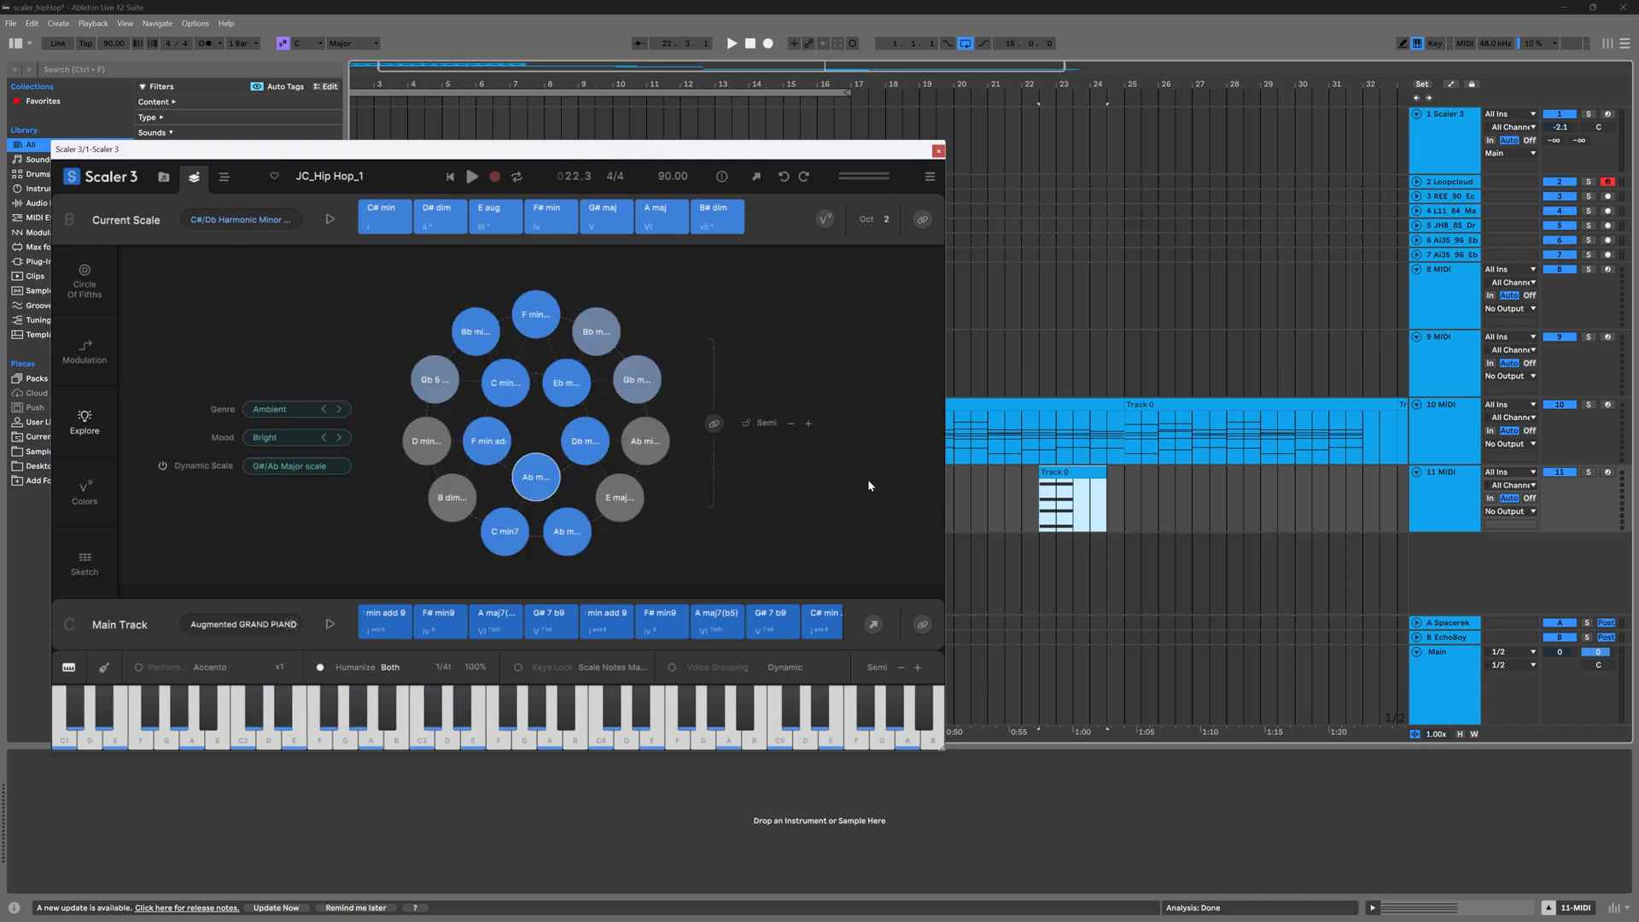
Show the Arrange page's per-part mixer for Main Track, Arpeggio, Passages and Bass.
click(224, 176)
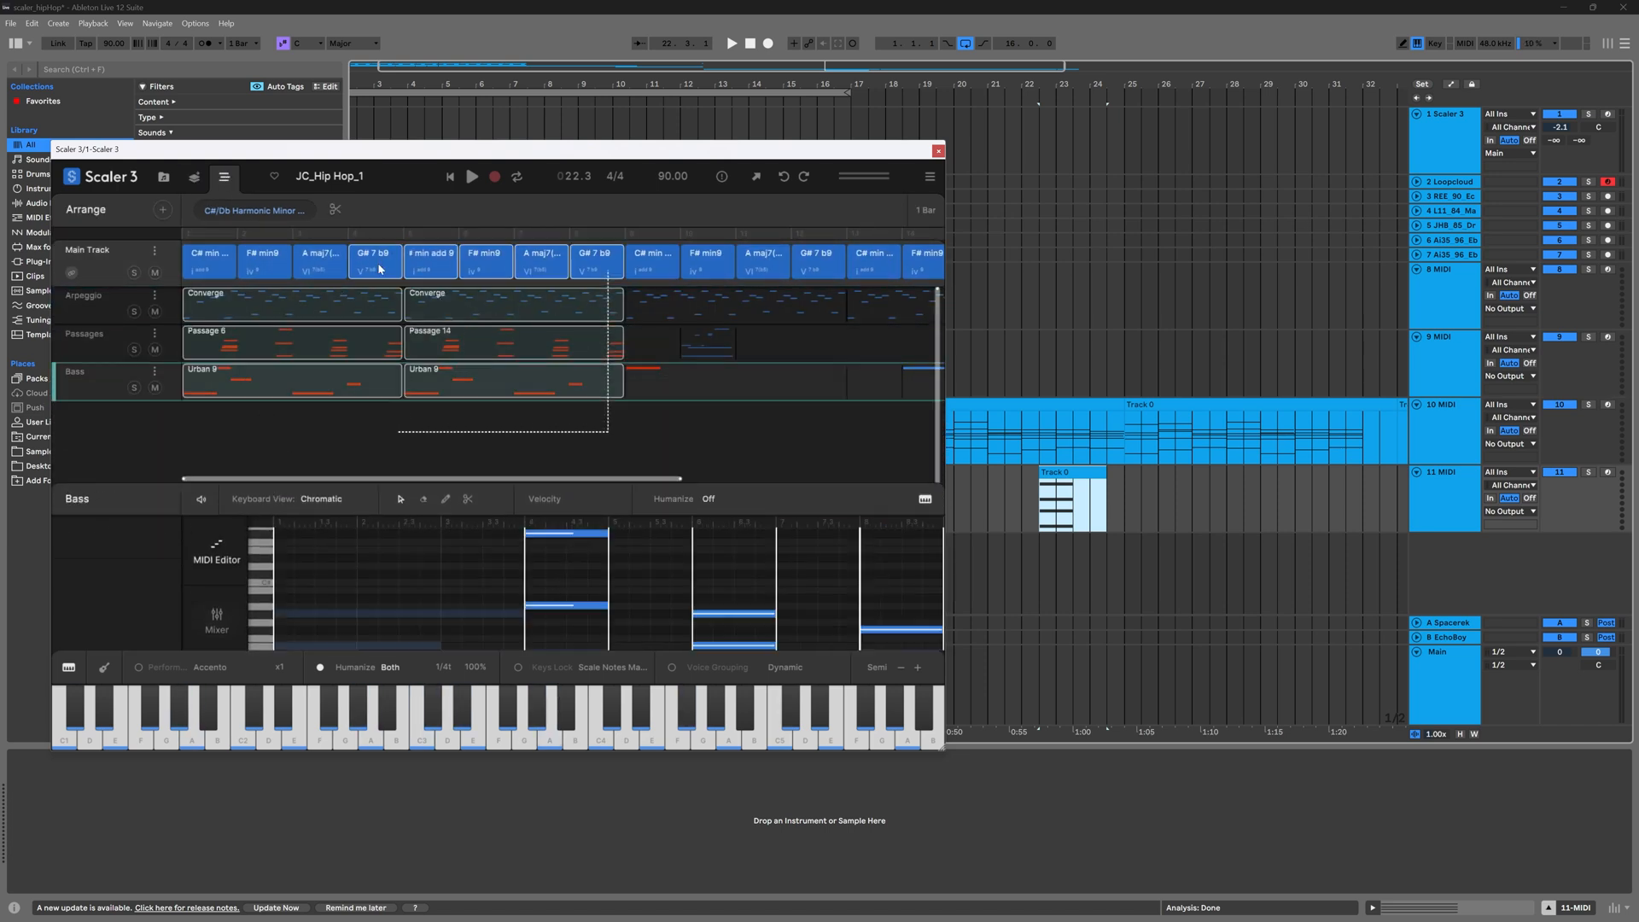
click(209, 256)
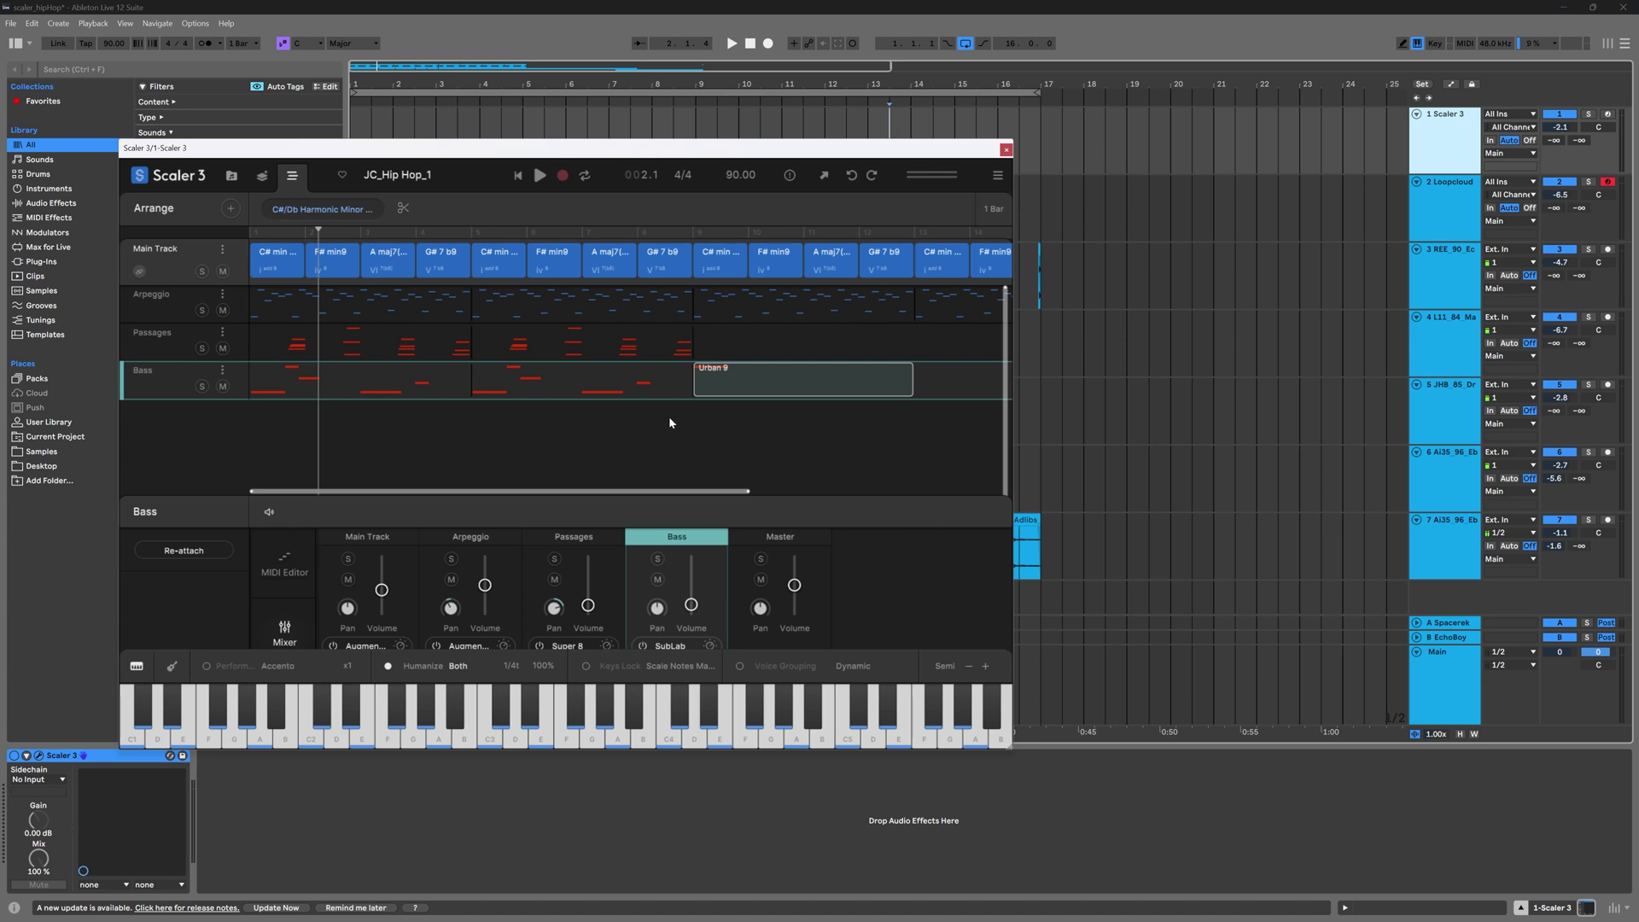
mouse_move(746, 415)
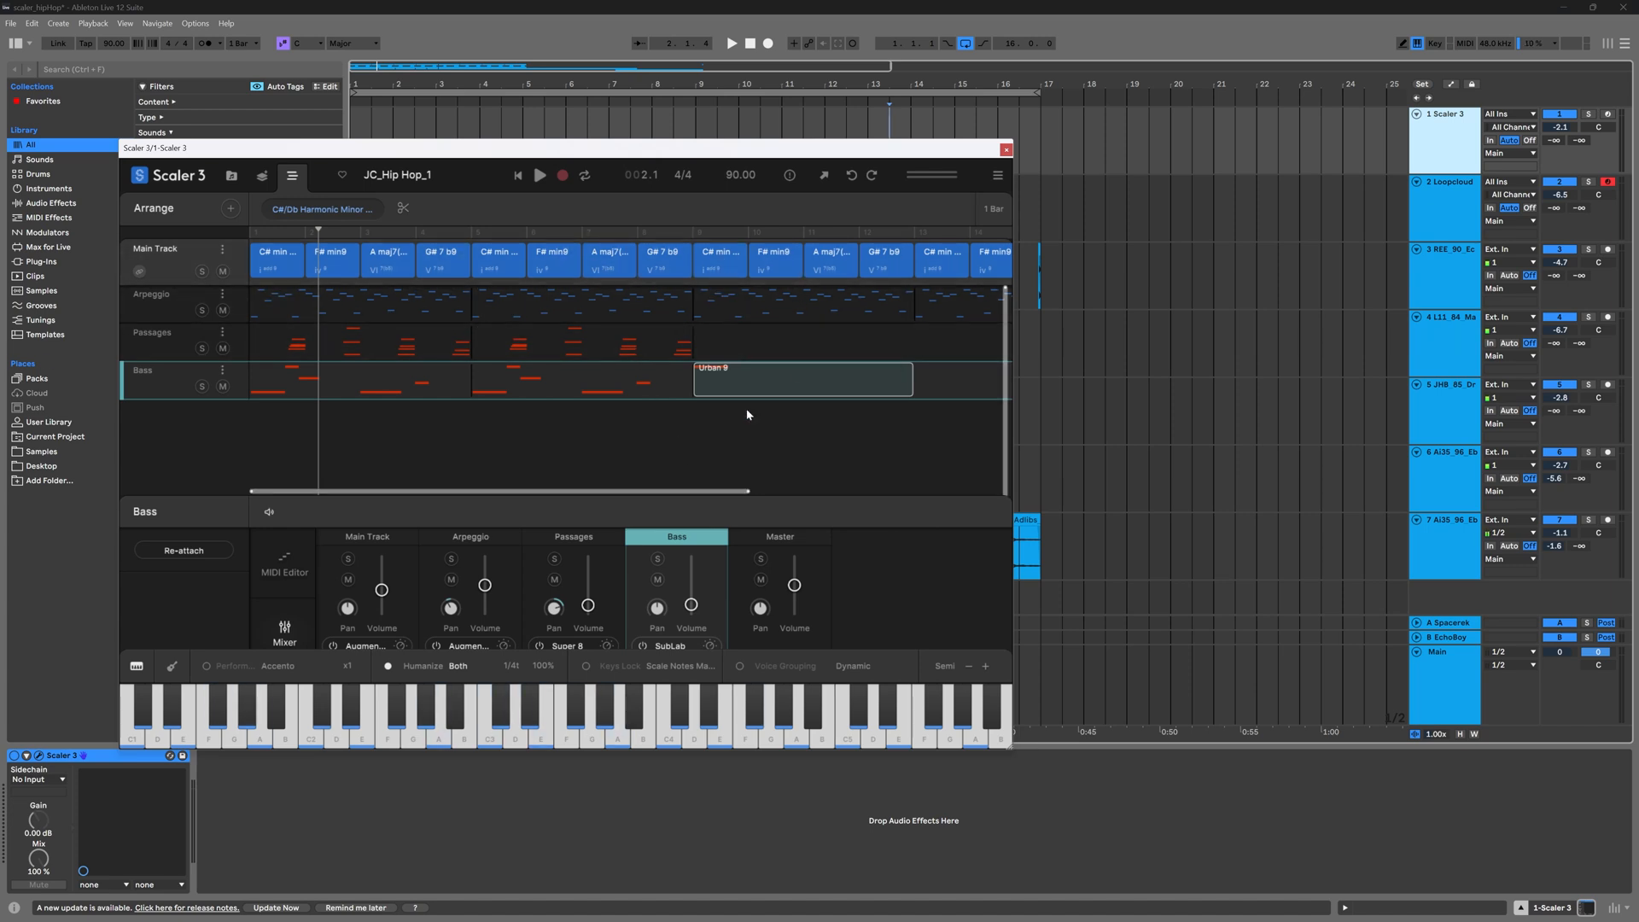